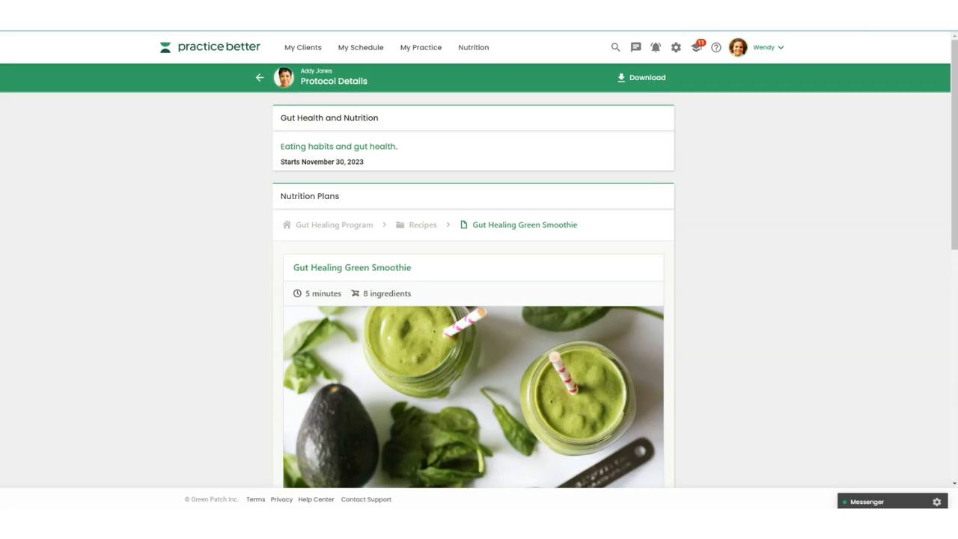
pyautogui.moveTo(651, 184)
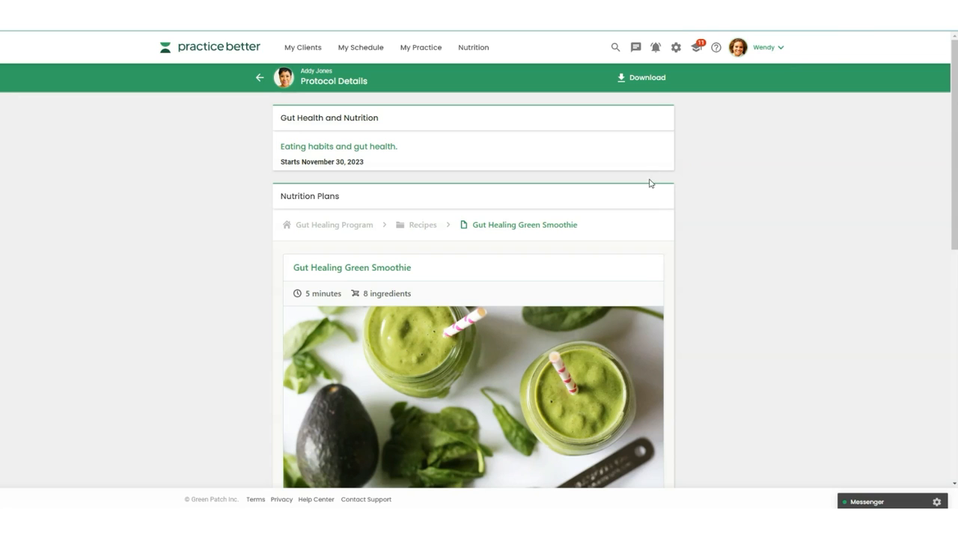
# - Check That Clean Life's Integrations tab showing the unused Practice Better token
pyautogui.scroll(-3)
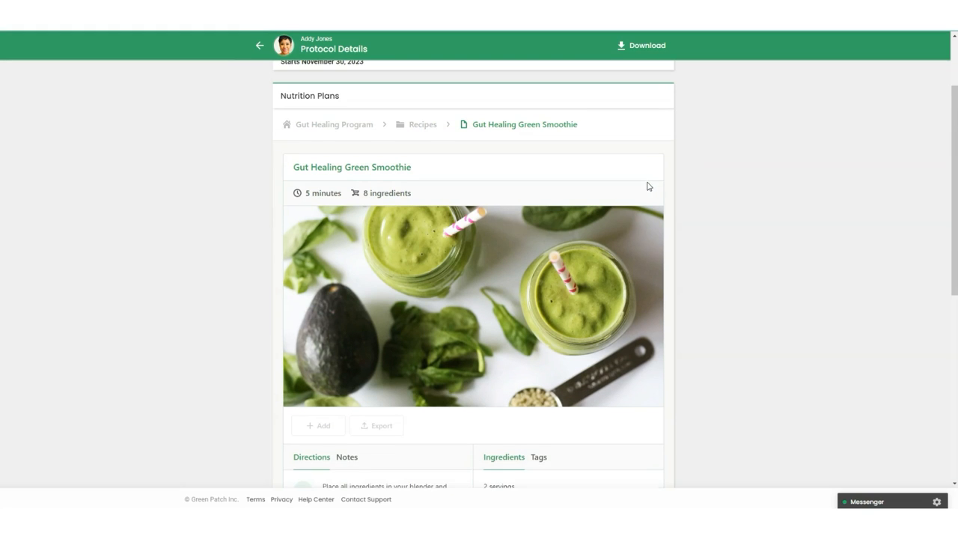
pyautogui.scroll(-3)
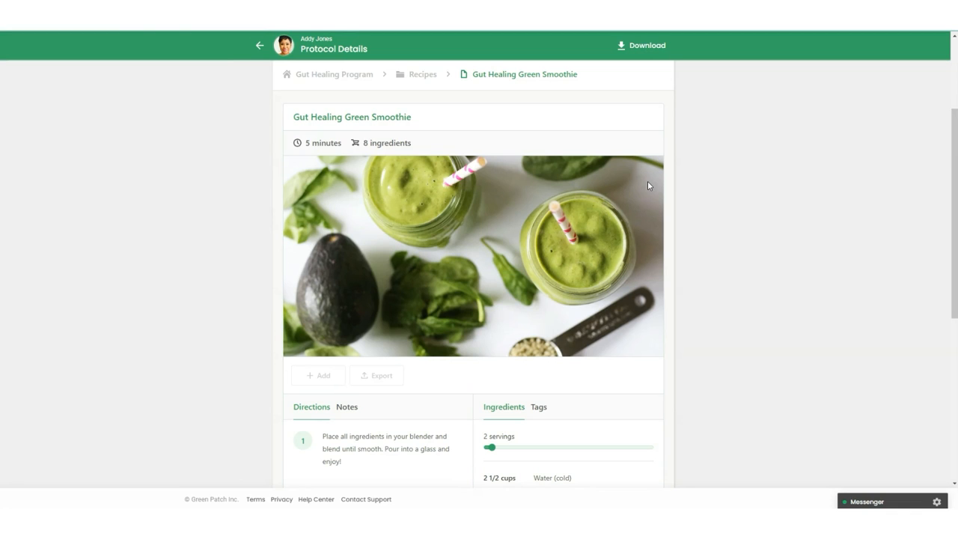
pyautogui.scroll(-3)
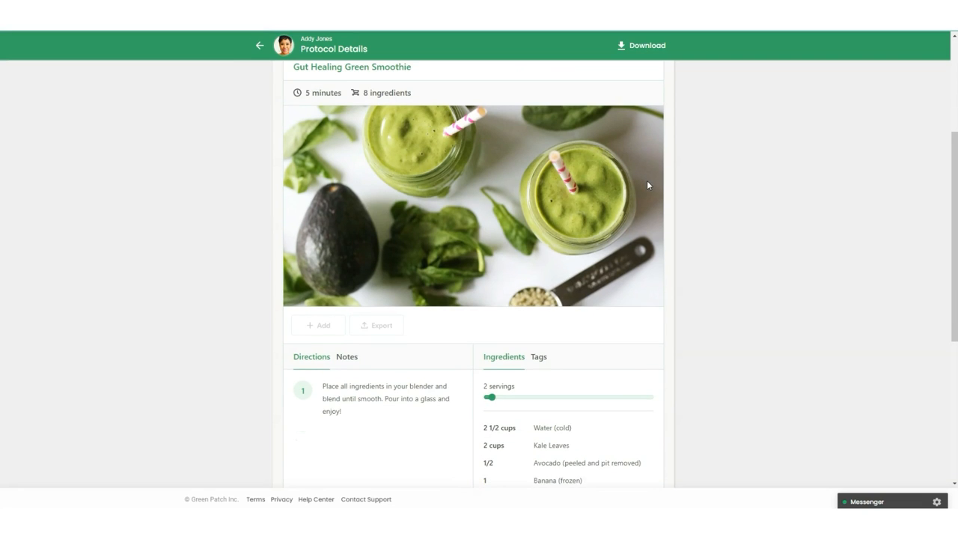
pyautogui.scroll(3)
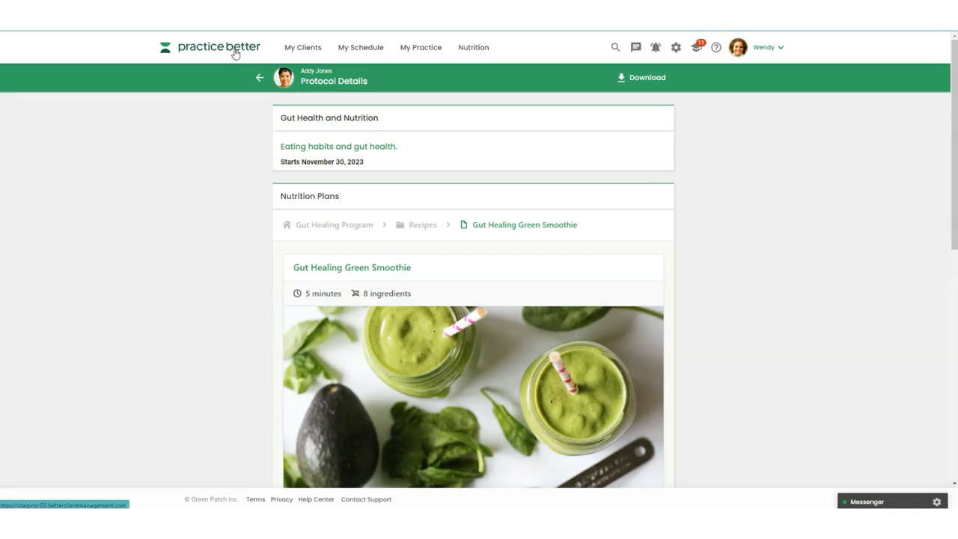
pyautogui.click(210, 47)
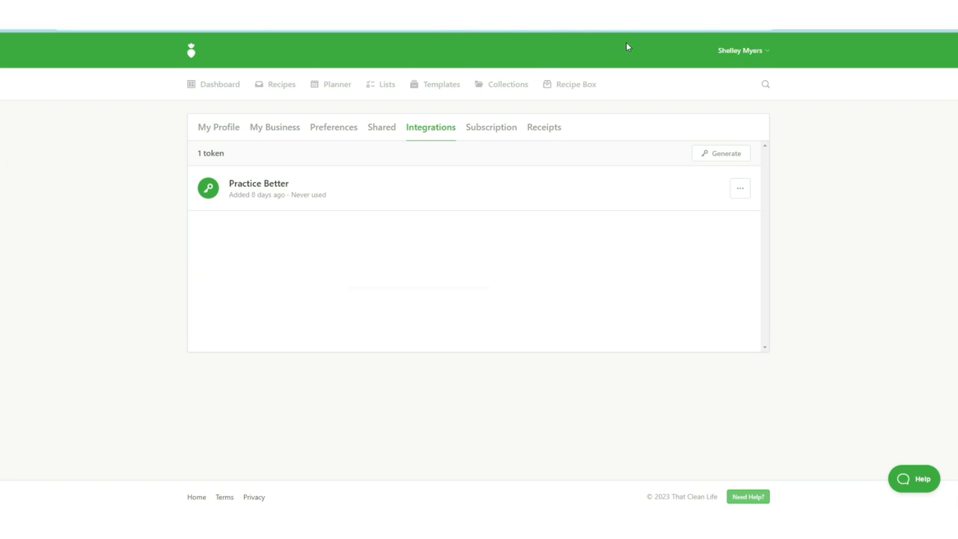
pyautogui.click(741, 50)
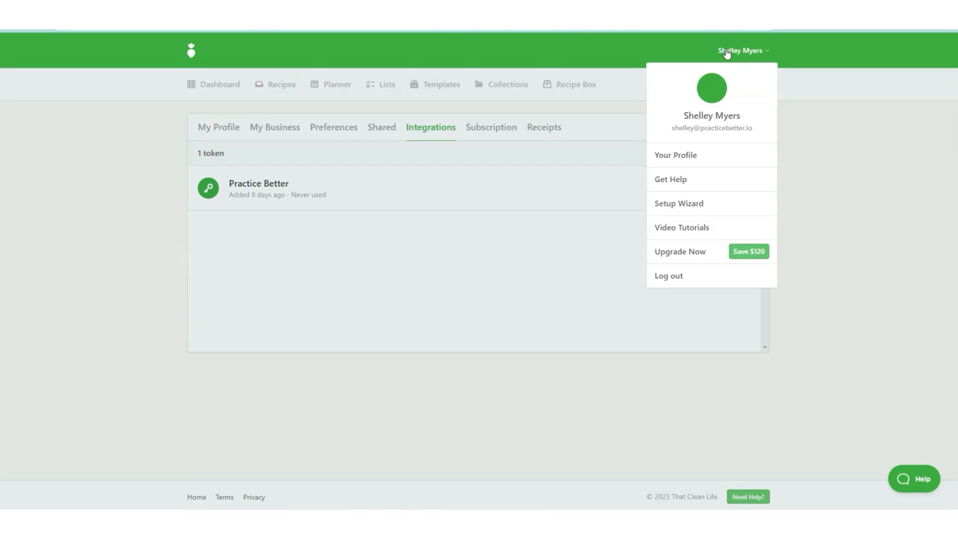
pyautogui.moveTo(671, 157)
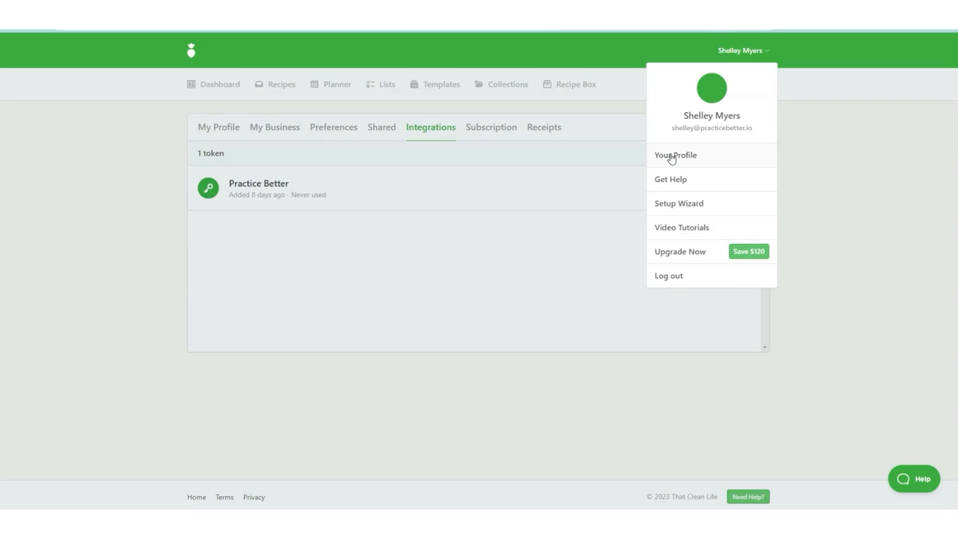
pyautogui.moveTo(469, 127)
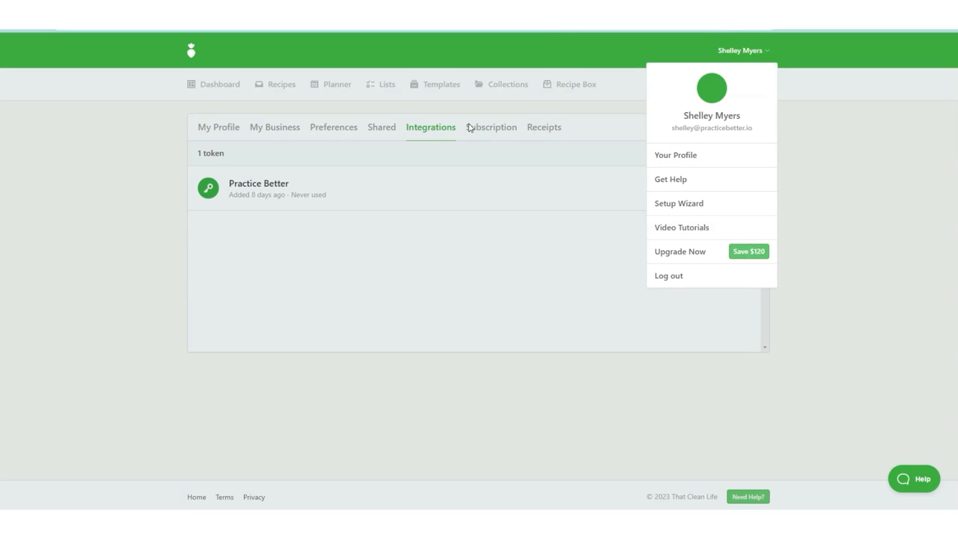
pyautogui.click(431, 127)
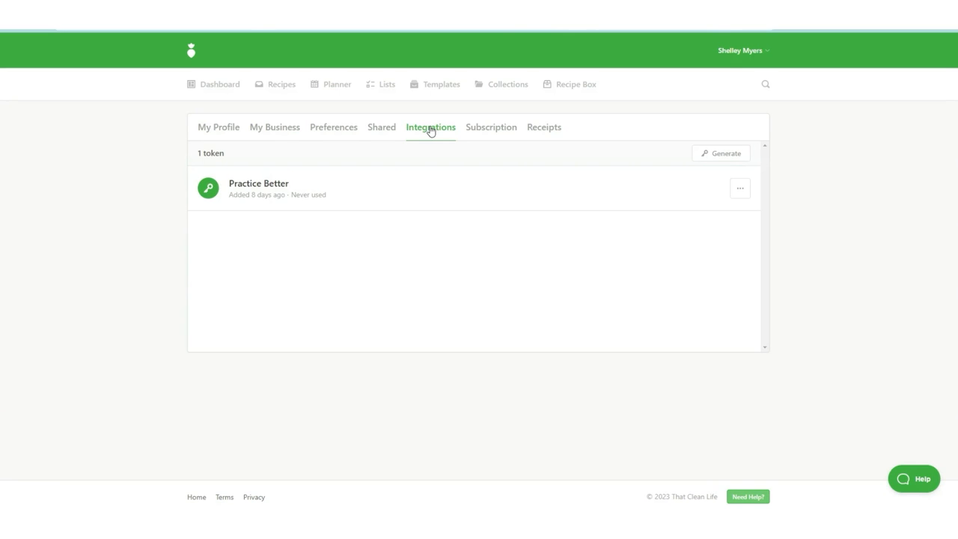
pyautogui.moveTo(720, 153)
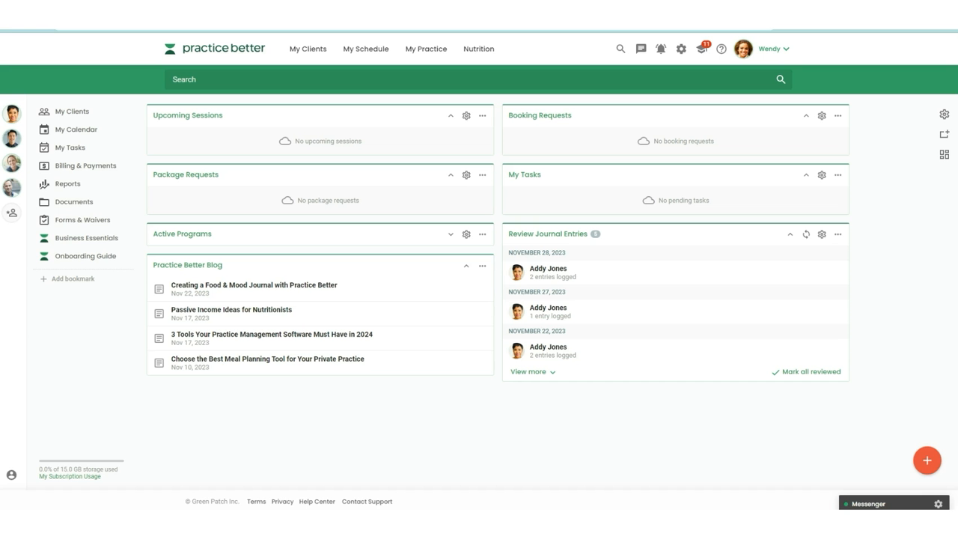
pyautogui.moveTo(640, 49)
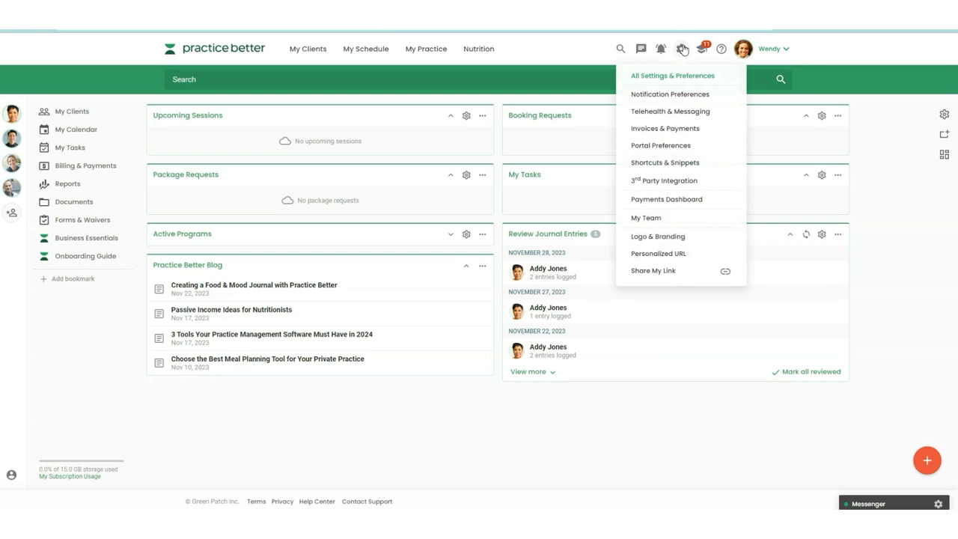
pyautogui.moveTo(664, 180)
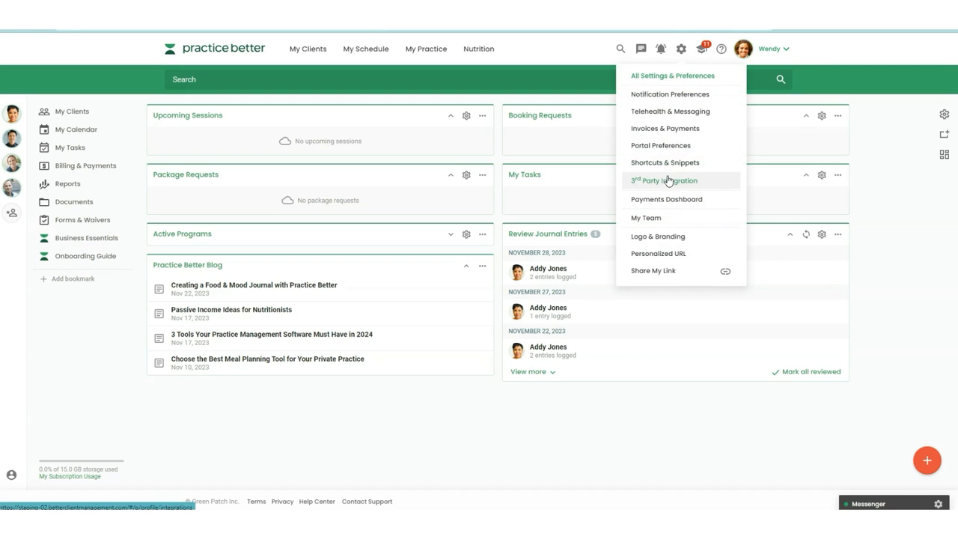
# - Open 3rd Party Integration settings to find That Clean Life linked under Nutrition
pyautogui.click(662, 181)
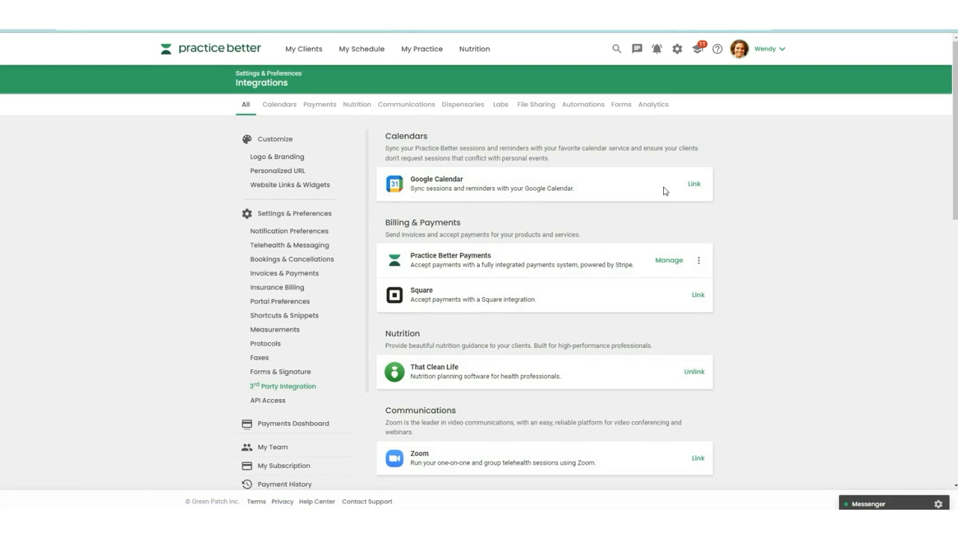
pyautogui.scroll(-3)
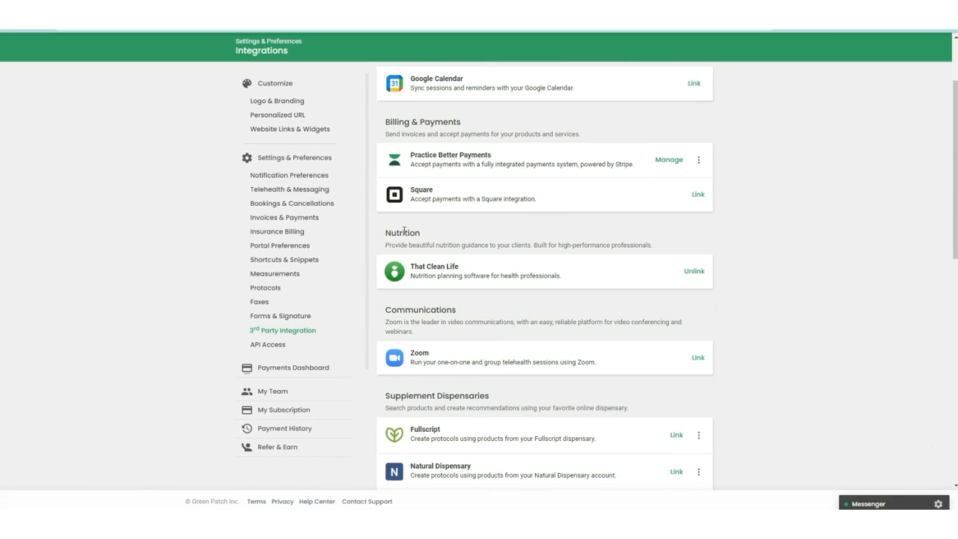
pyautogui.moveTo(422, 278)
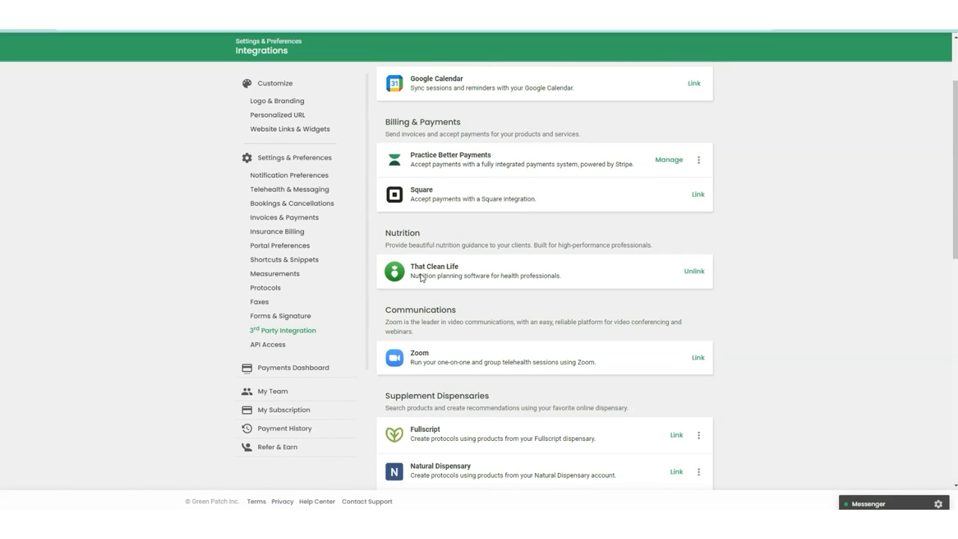
pyautogui.moveTo(658, 276)
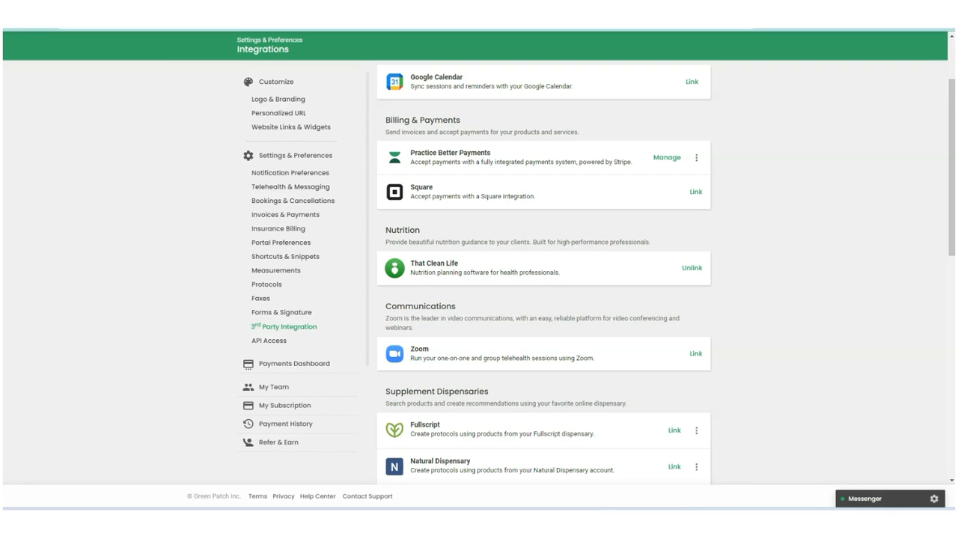
pyautogui.moveTo(185, 70)
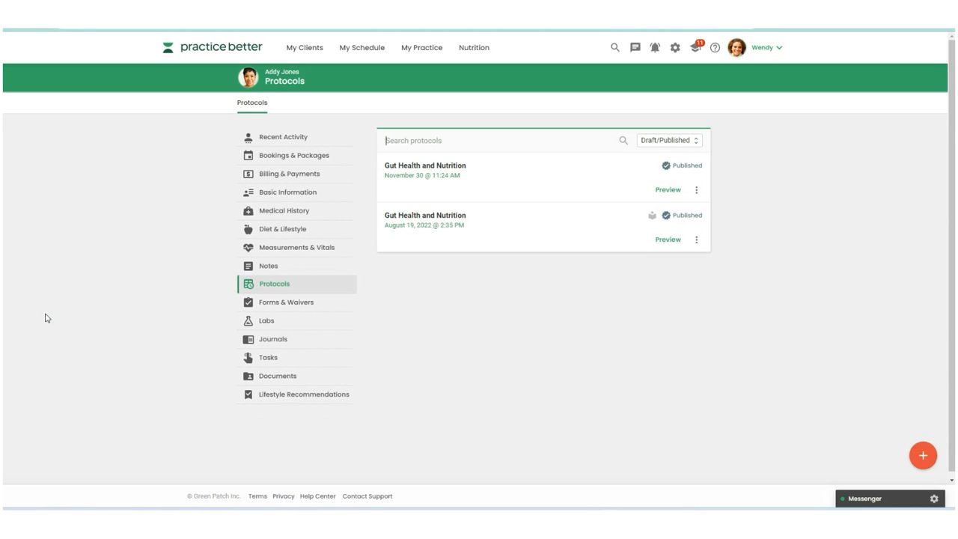
pyautogui.moveTo(436, 345)
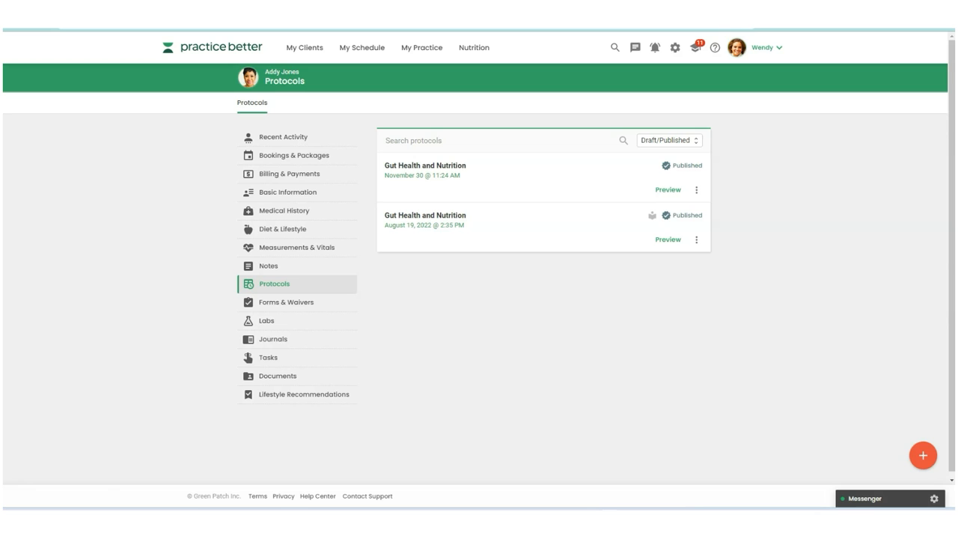
pyautogui.moveTo(626, 388)
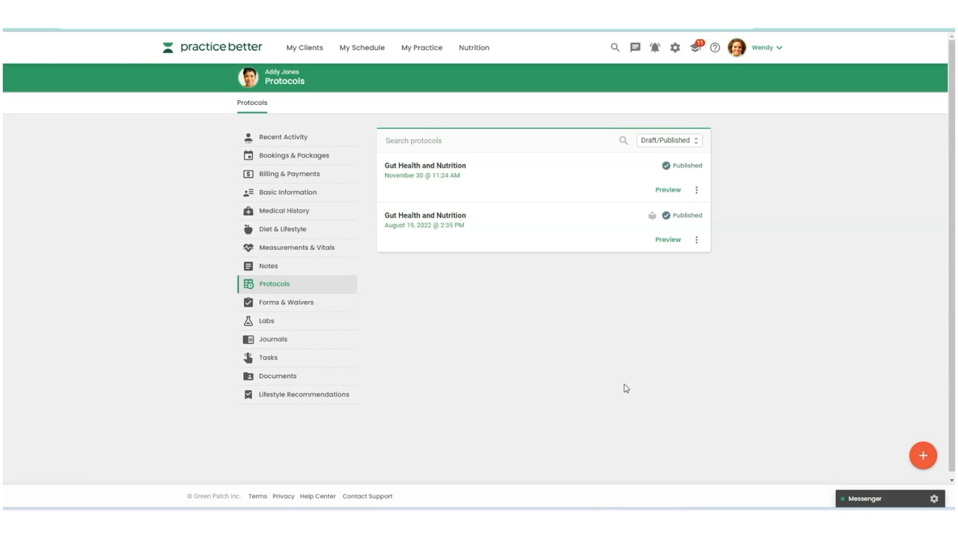
pyautogui.moveTo(903, 436)
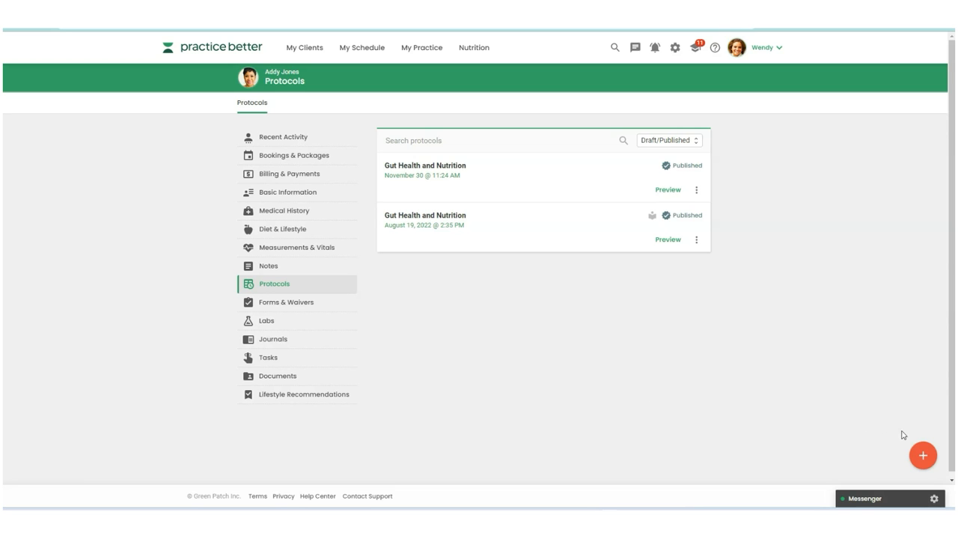
# - Bring up the Create from template dialog from the client's Protocols page
pyautogui.click(923, 455)
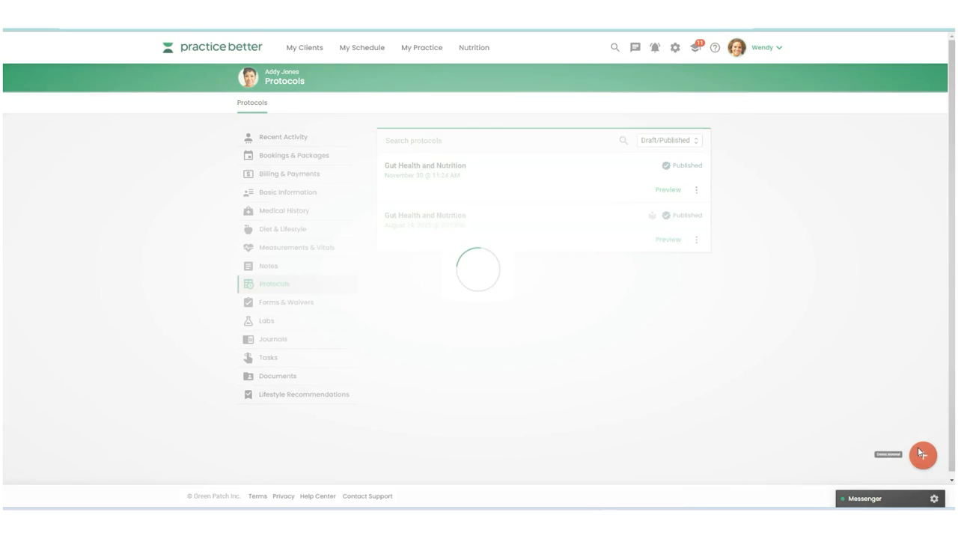
pyautogui.click(923, 456)
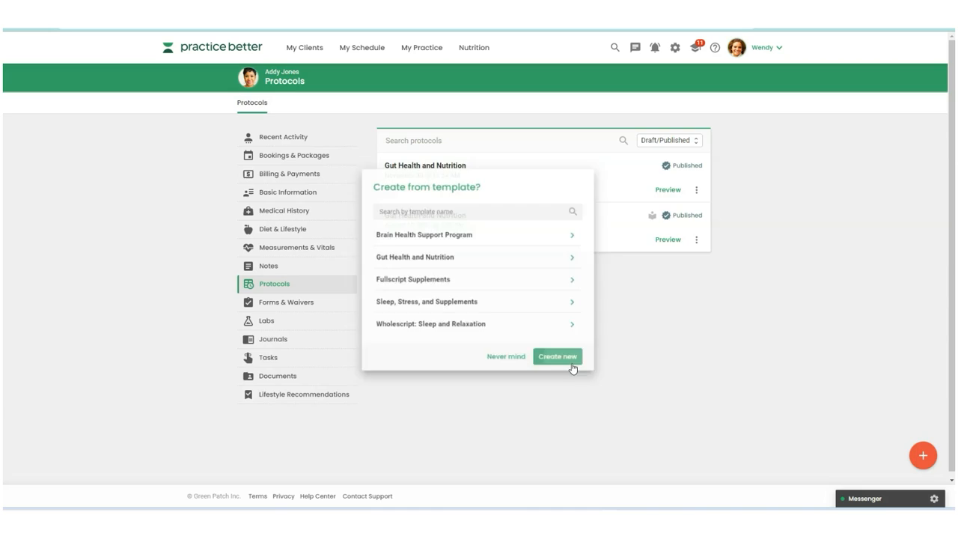
# - Start a blank protocol titled 'Brain Health Support Program' and reach its recommendation sections
pyautogui.click(557, 356)
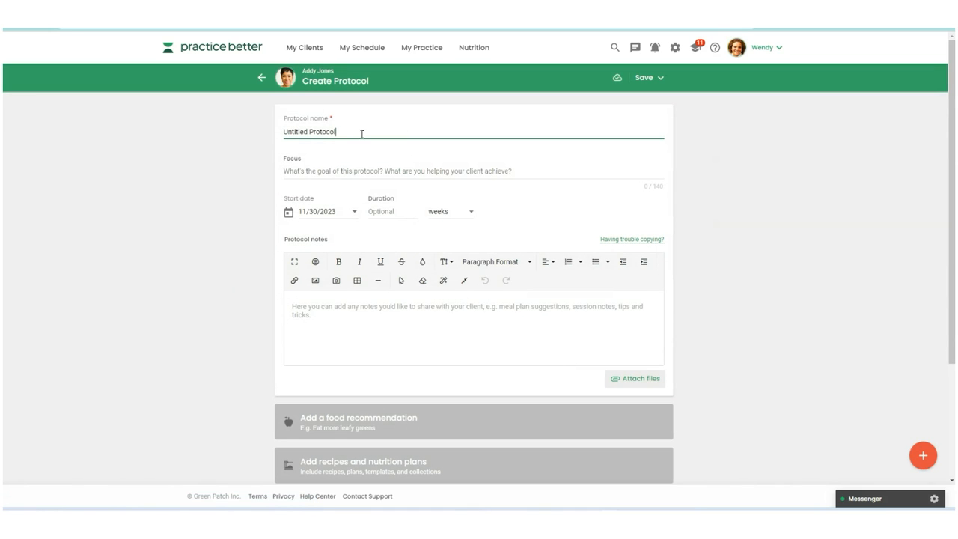
pyautogui.write('Ba')
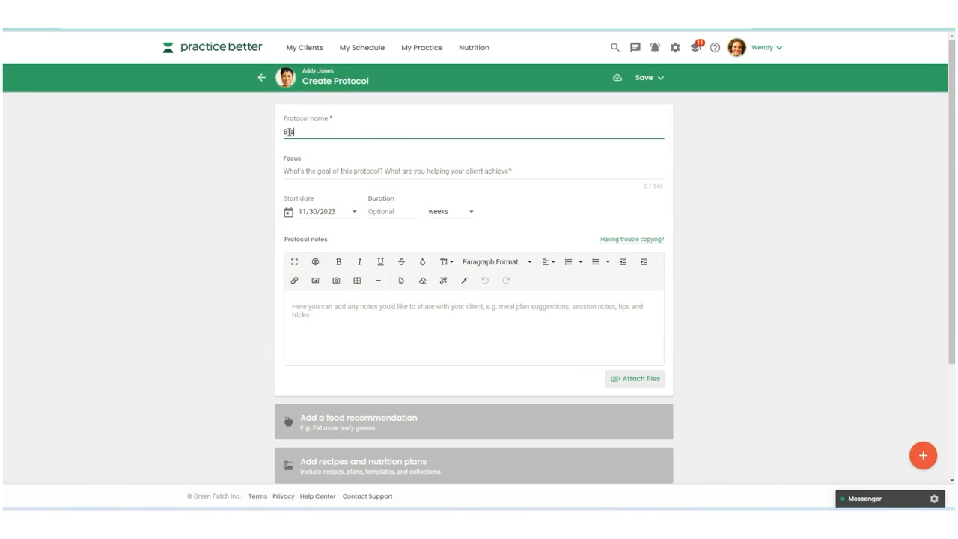
pyautogui.write('rain Health Sup')
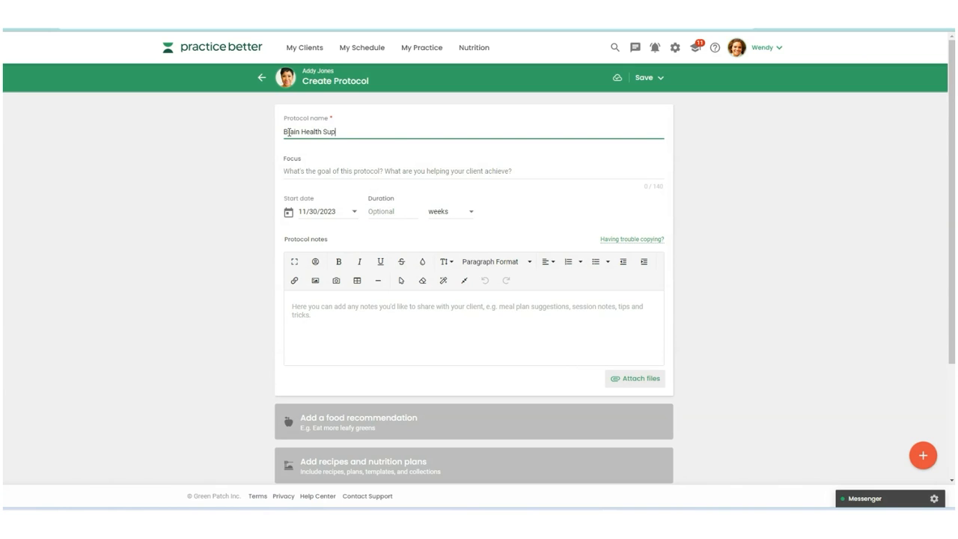
pyautogui.write('port Program')
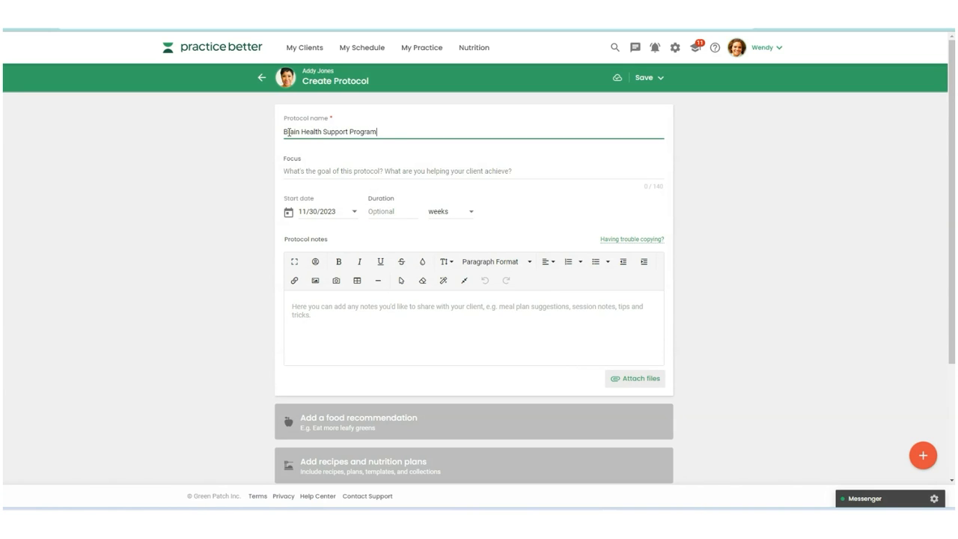
pyautogui.scroll(-3)
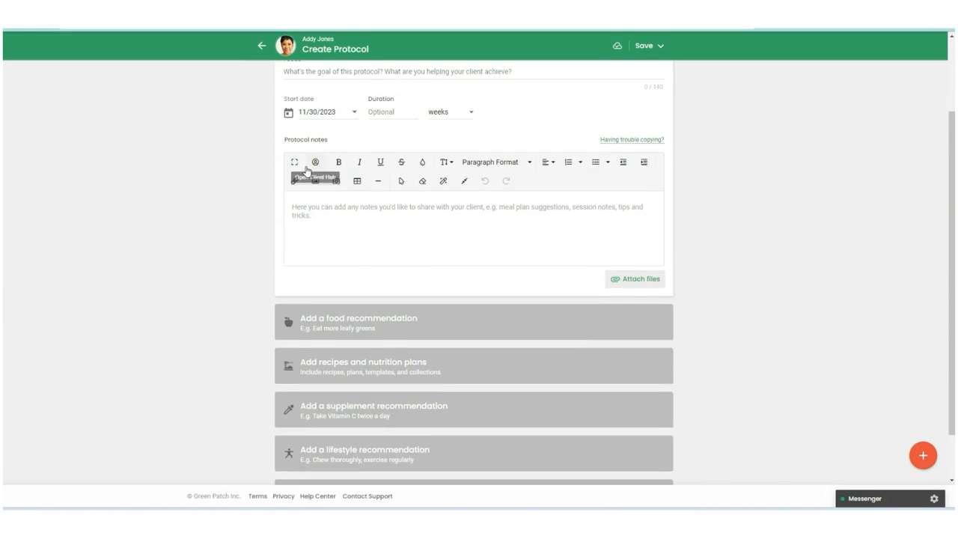
pyautogui.scroll(-3)
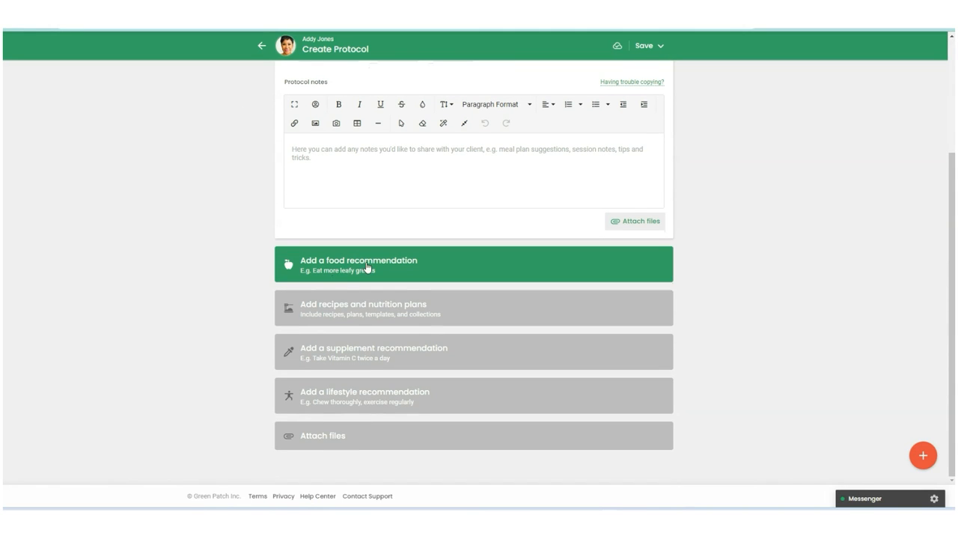
pyautogui.moveTo(344, 395)
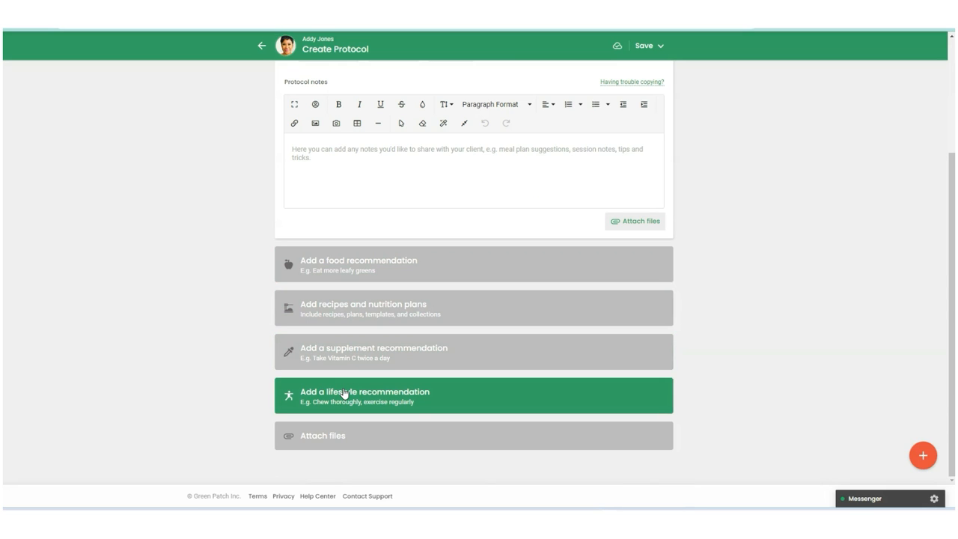
pyautogui.moveTo(337, 308)
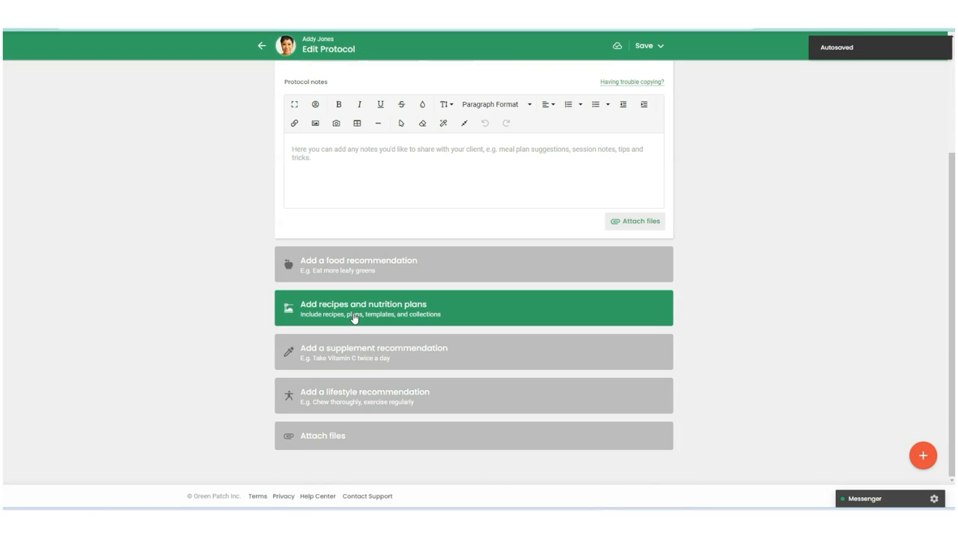
# - Open Add Nutrition Plan and filter the resources to Recipes only
pyautogui.click(473, 308)
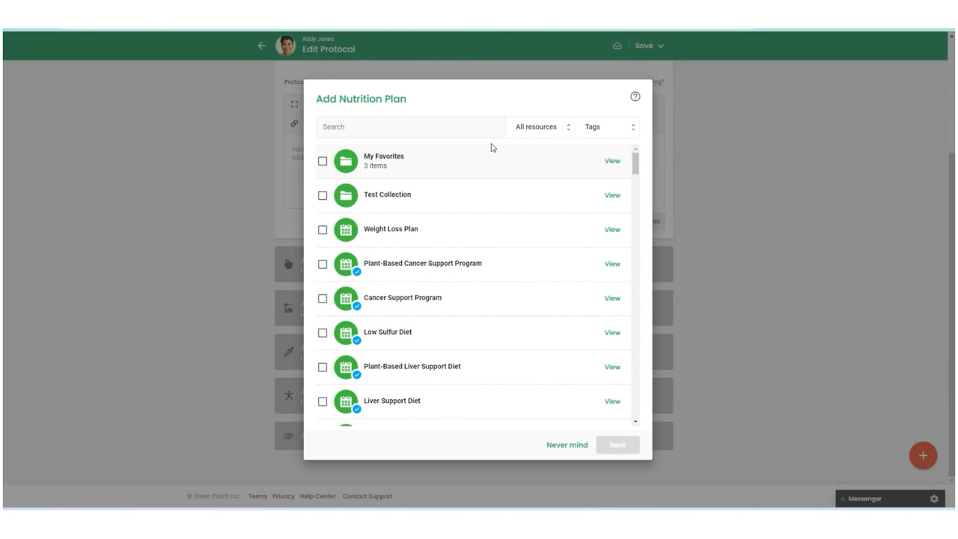
pyautogui.click(541, 126)
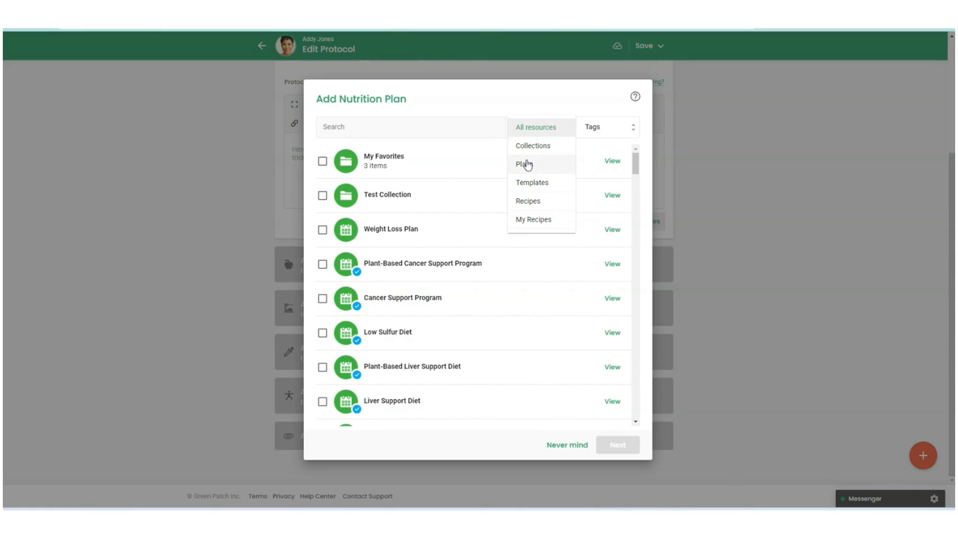
pyautogui.moveTo(528, 200)
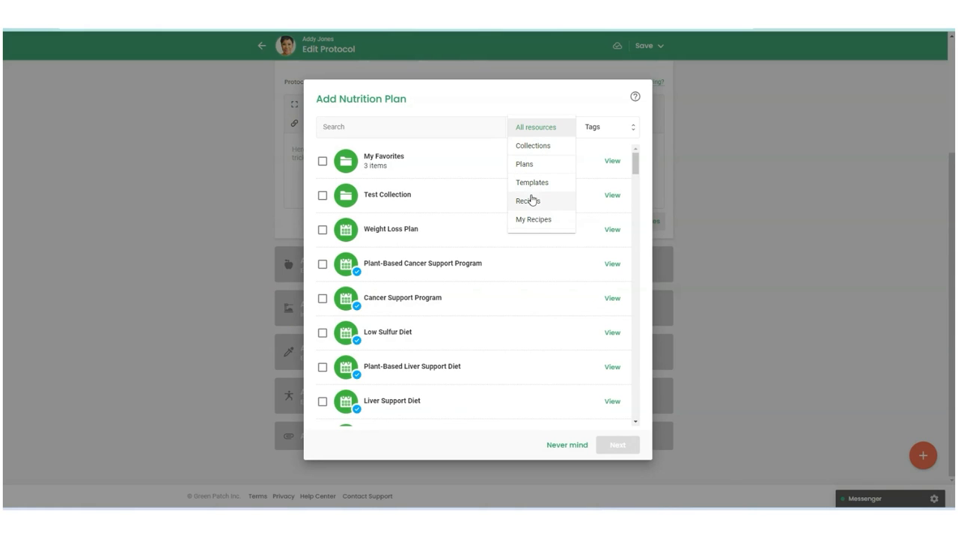
pyautogui.click(527, 201)
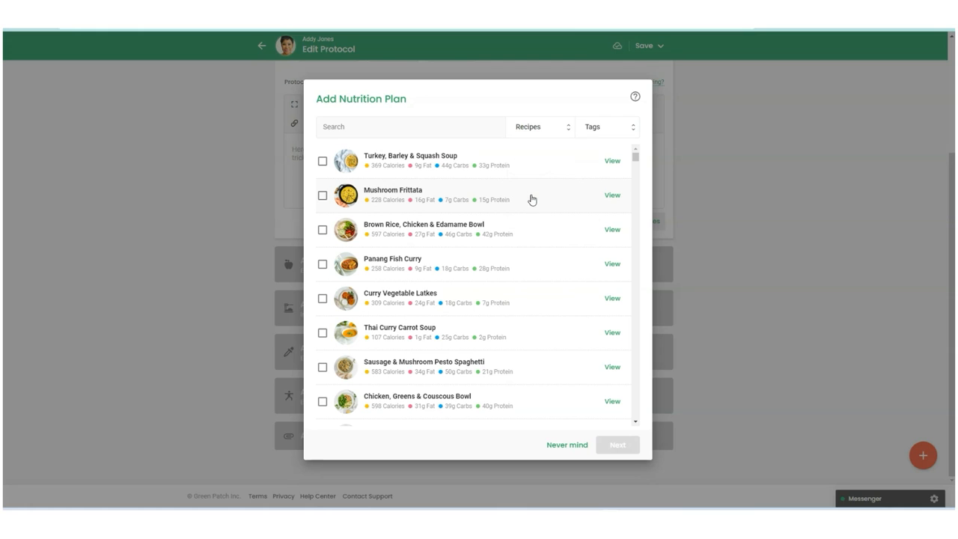
pyautogui.moveTo(452, 163)
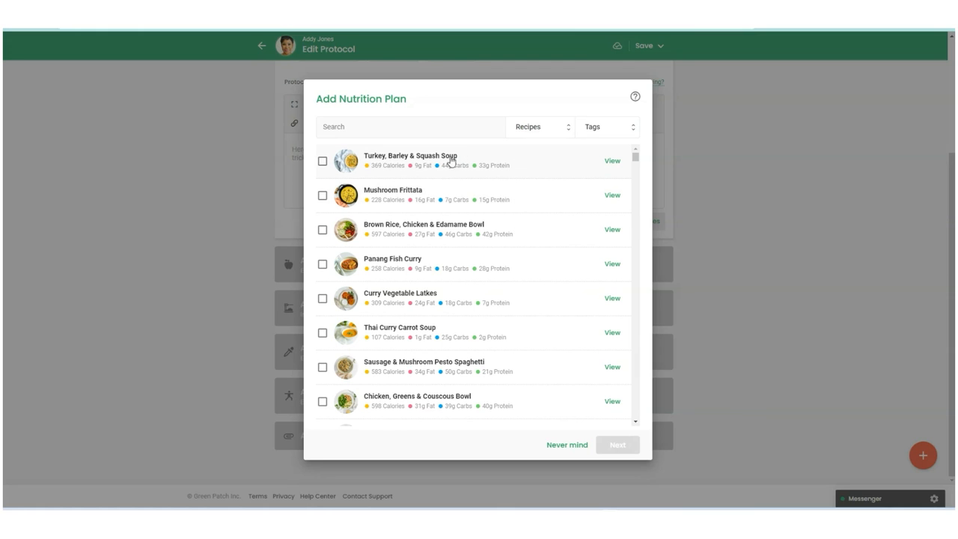
pyautogui.moveTo(559, 154)
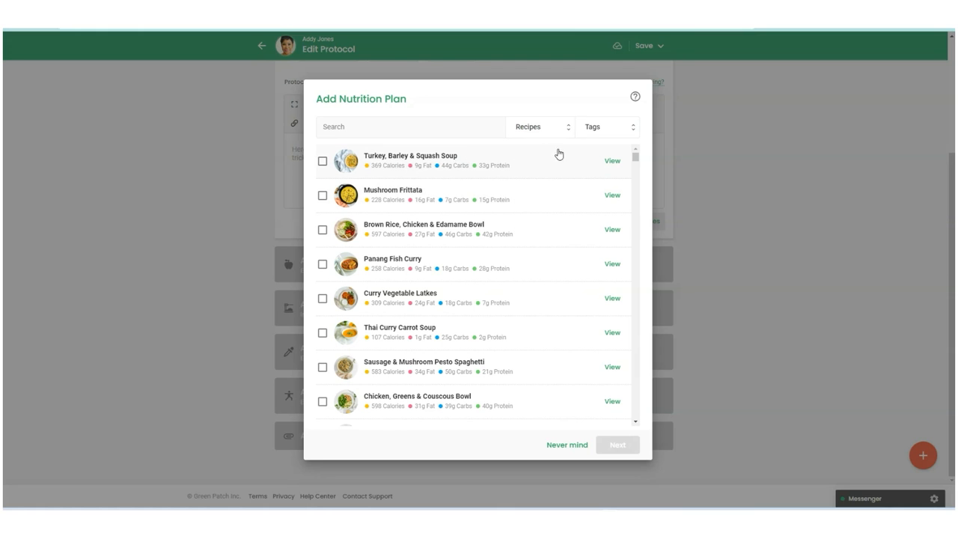
# - View Turkey, Barley & Squash Soup details and browse the Tags filter without choosing
pyautogui.click(612, 160)
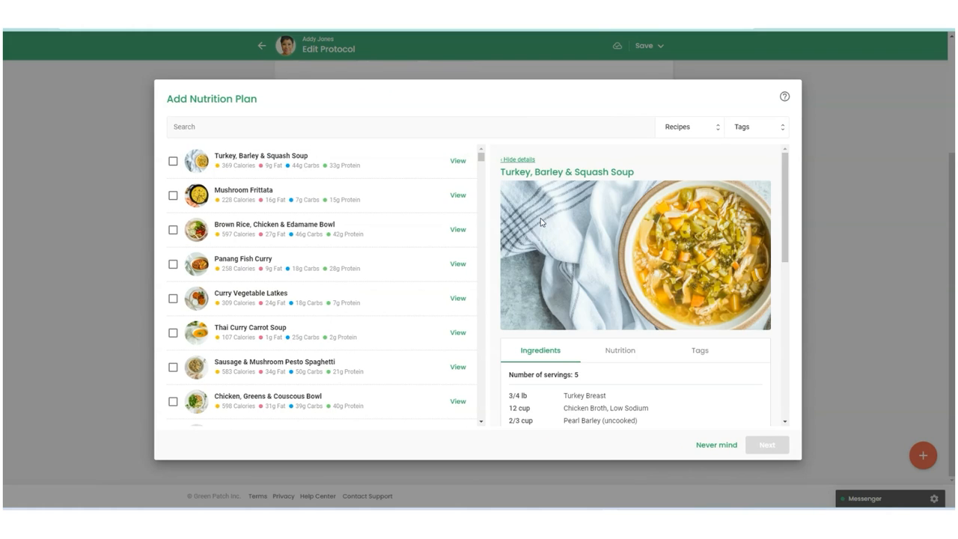
pyautogui.scroll(-3)
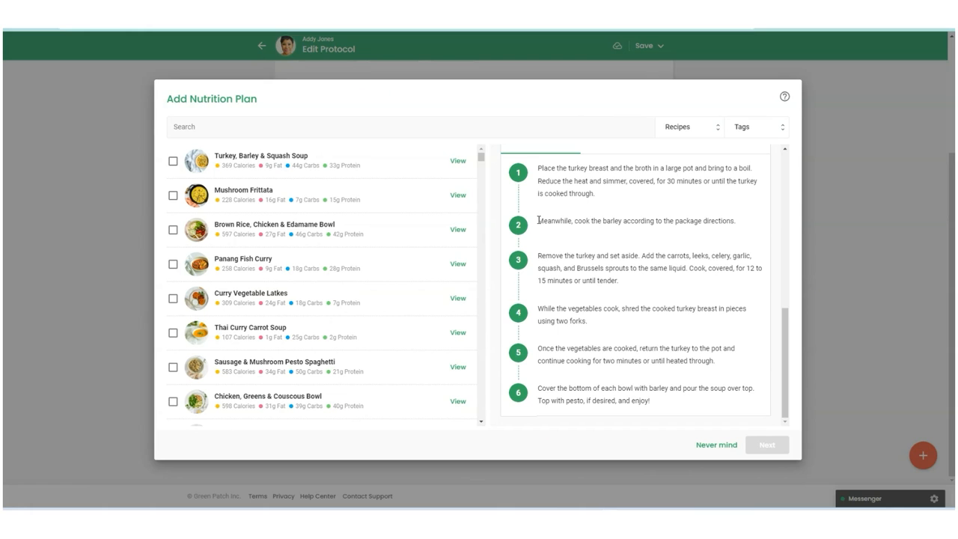
pyautogui.moveTo(756, 140)
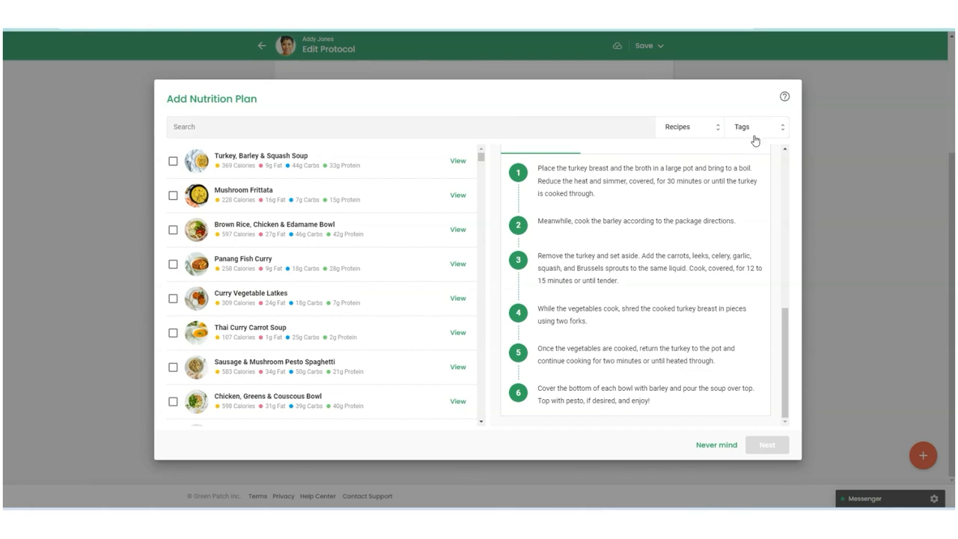
pyautogui.click(756, 126)
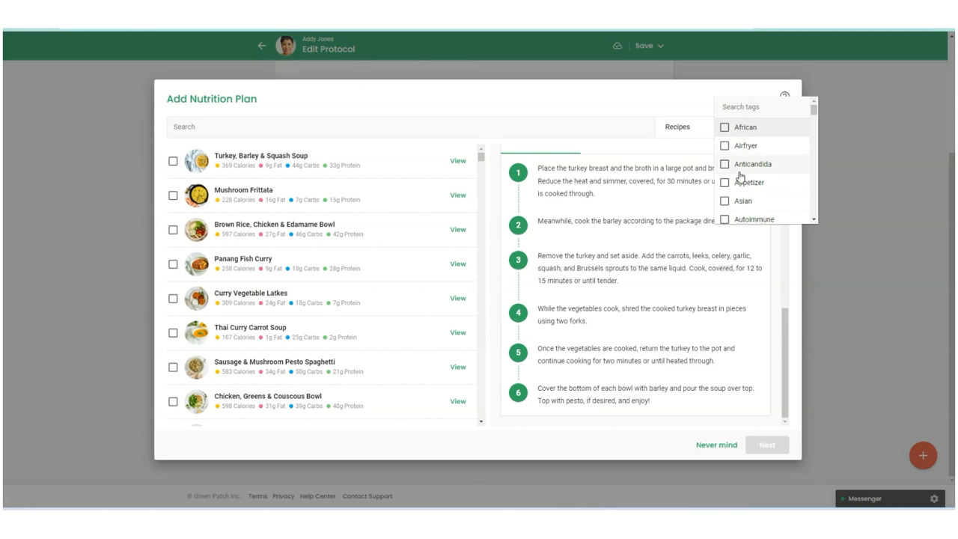
pyautogui.scroll(-3)
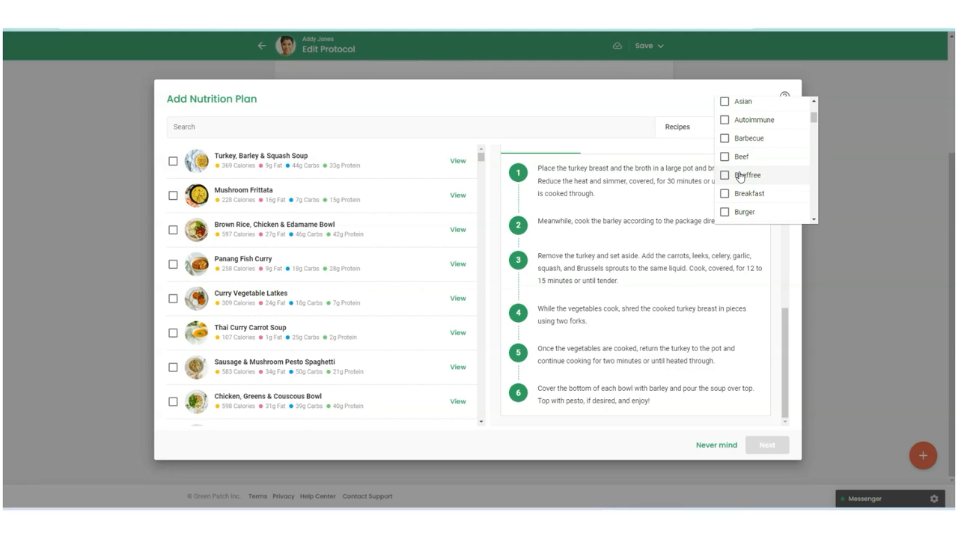
pyautogui.moveTo(737, 174)
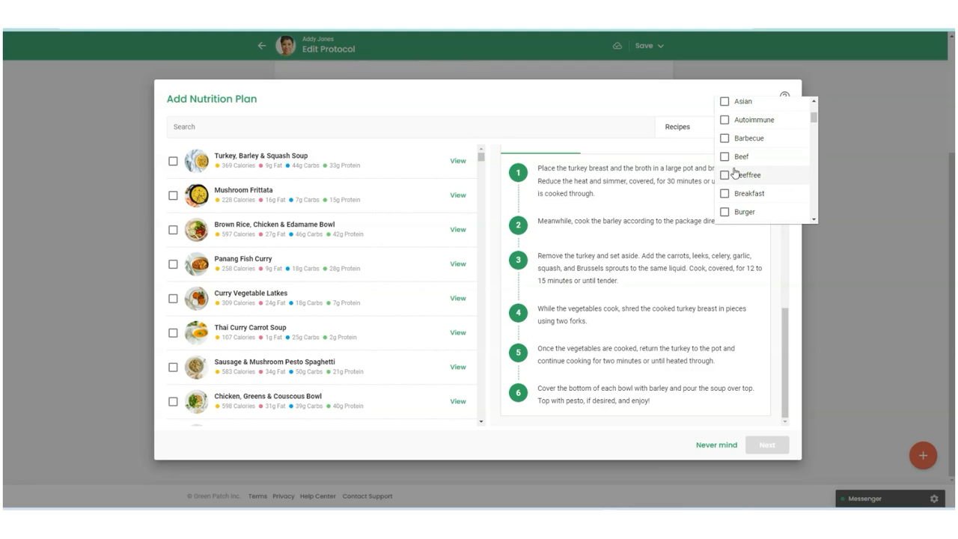
pyautogui.click(677, 127)
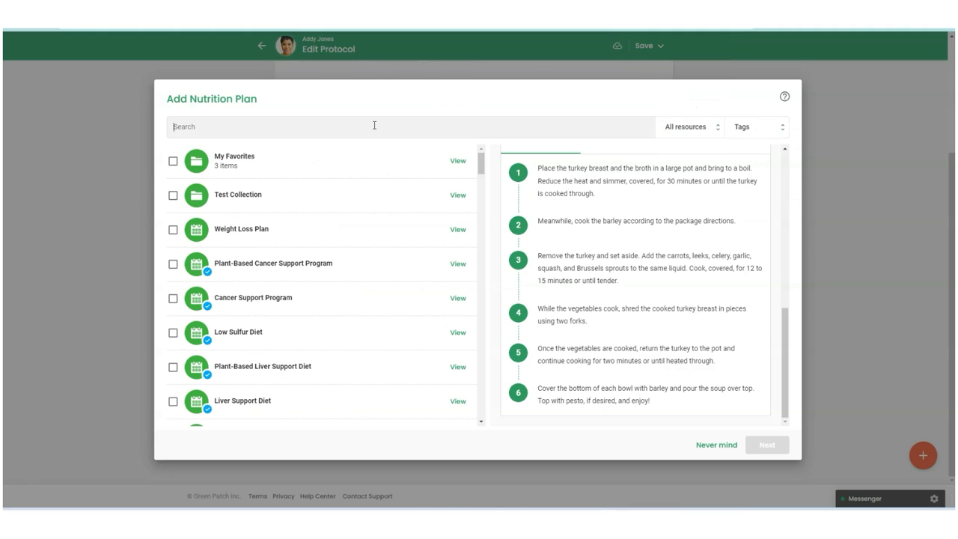
# - Add the Brain Health Support Program plan with Allow edits, then the Anti-Inflammatory Program plan
pyautogui.write('t')
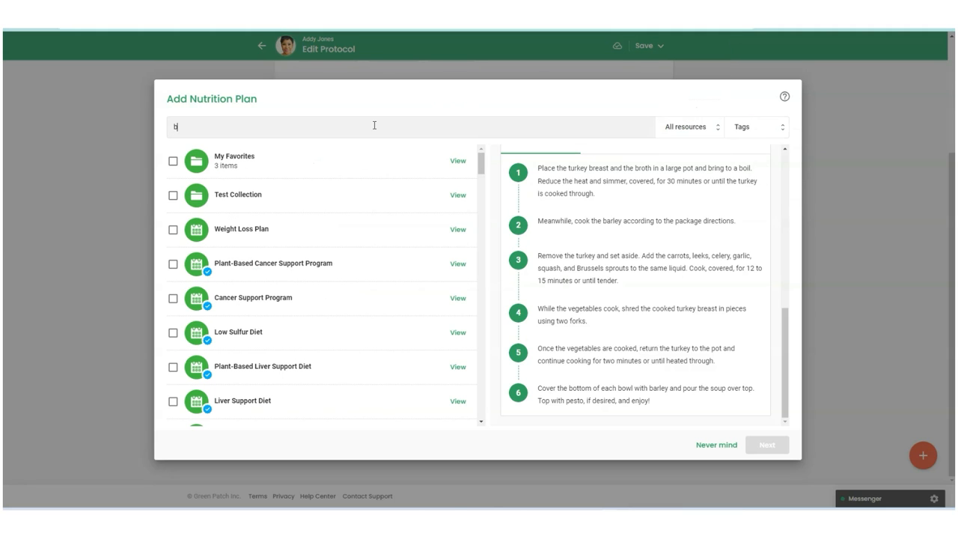
pyautogui.write('brain')
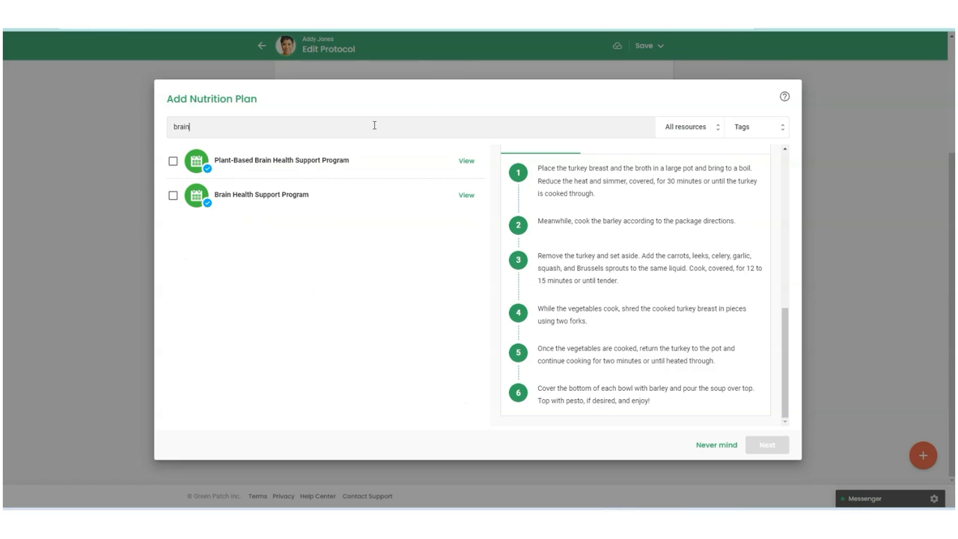
pyautogui.click(173, 195)
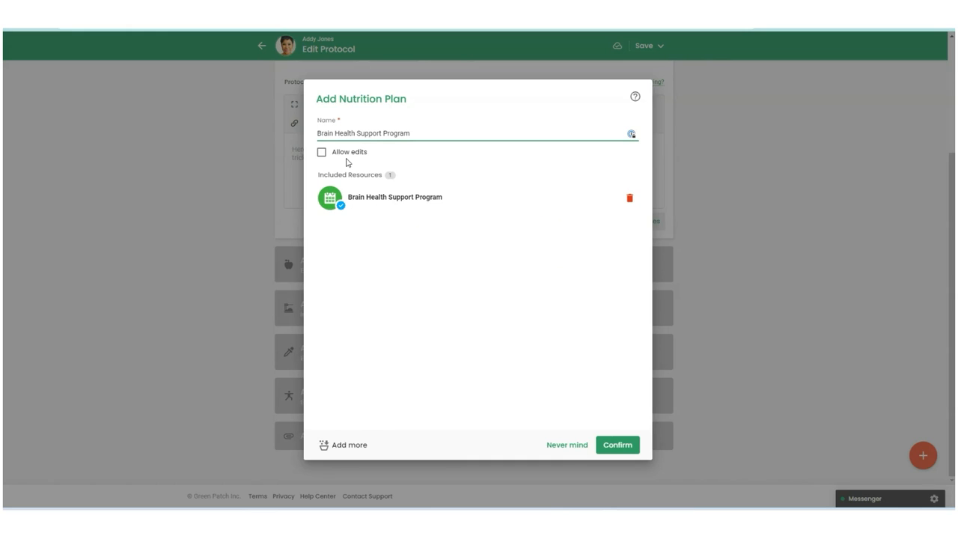
pyautogui.click(322, 152)
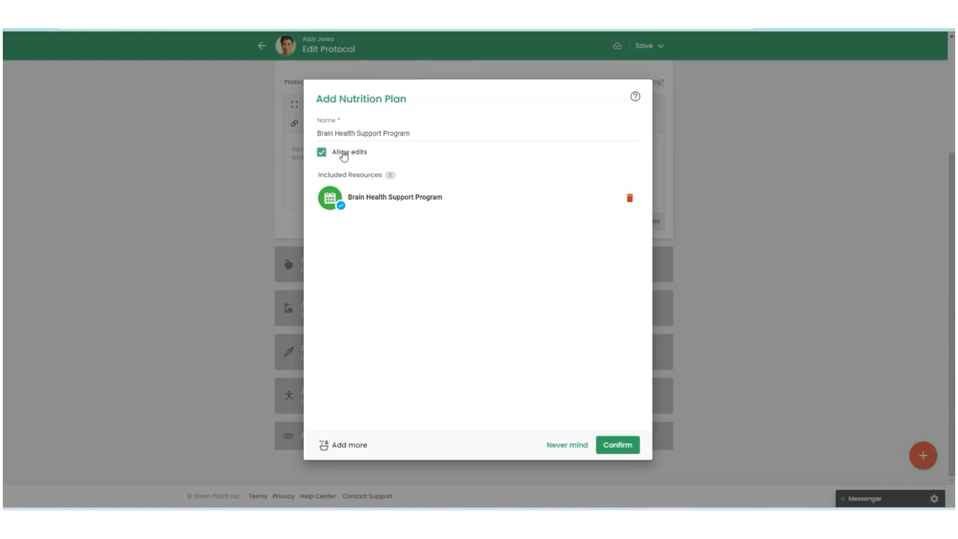
pyautogui.click(618, 445)
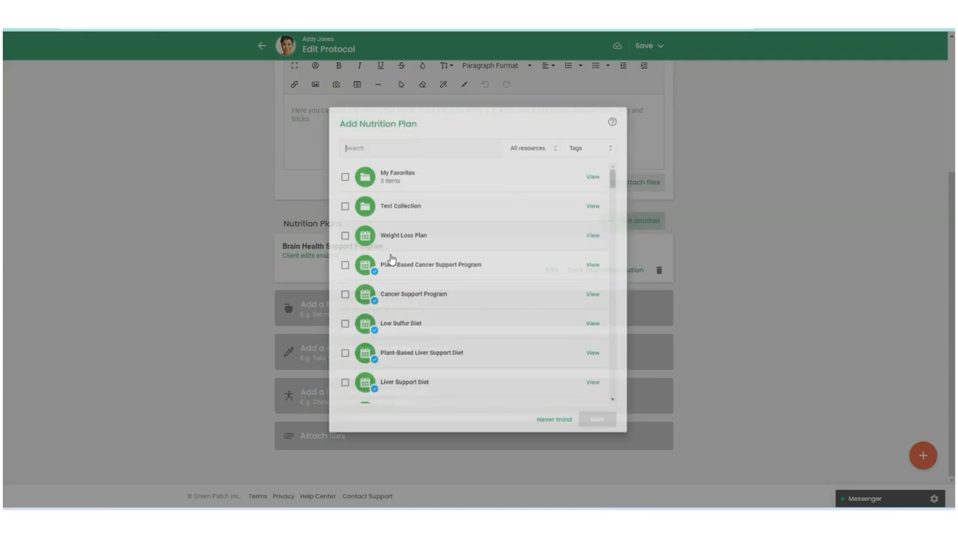
pyautogui.write('anti')
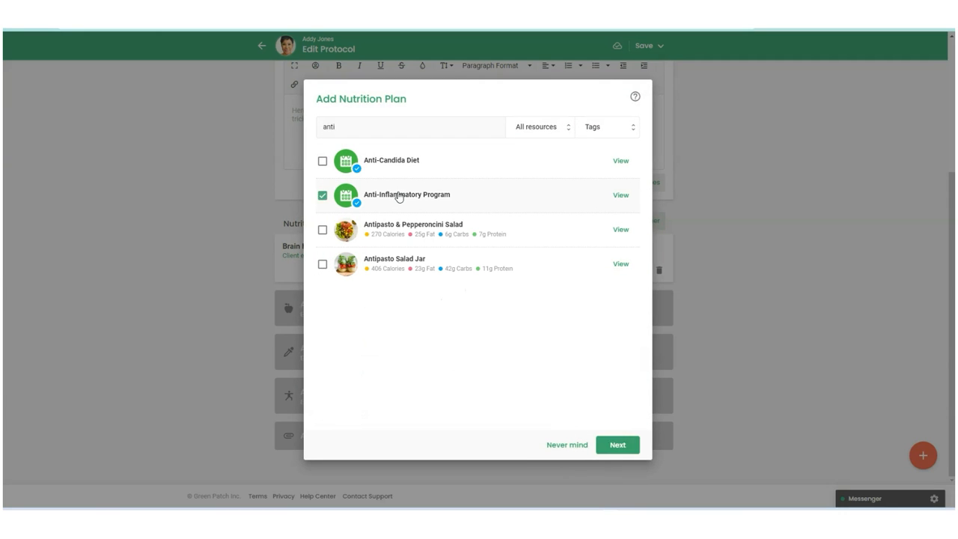
pyautogui.click(617, 444)
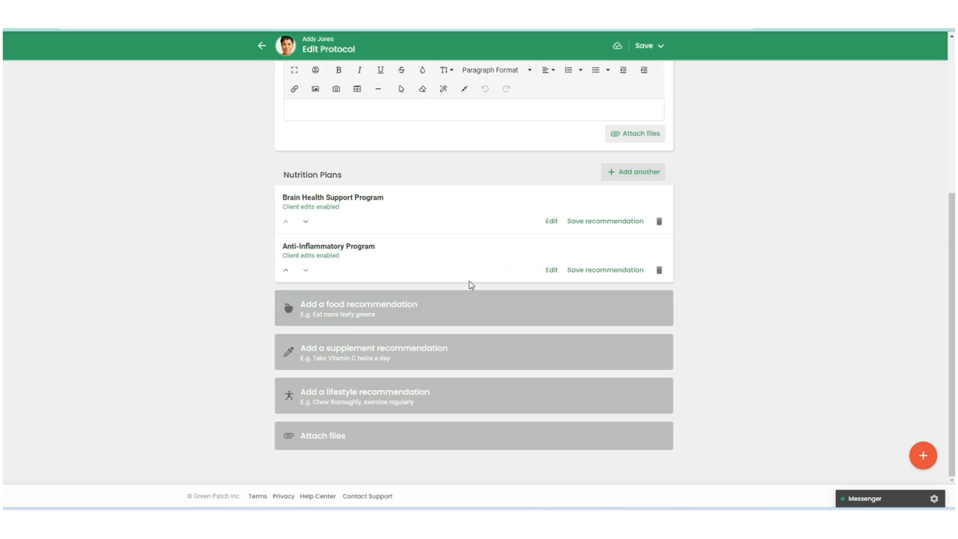
# - Save and publish the protocol, keeping Send confirmation enabled
pyautogui.scroll(3)
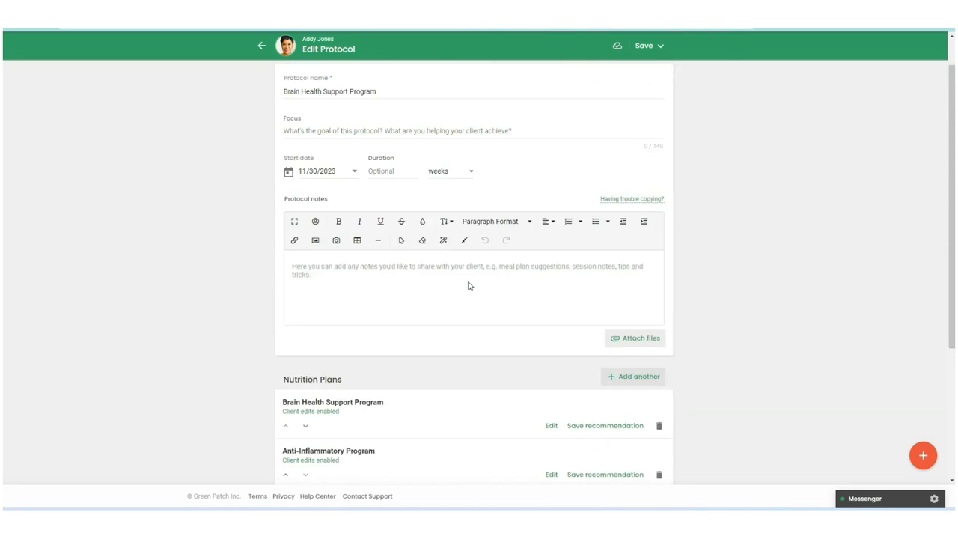
pyautogui.click(657, 46)
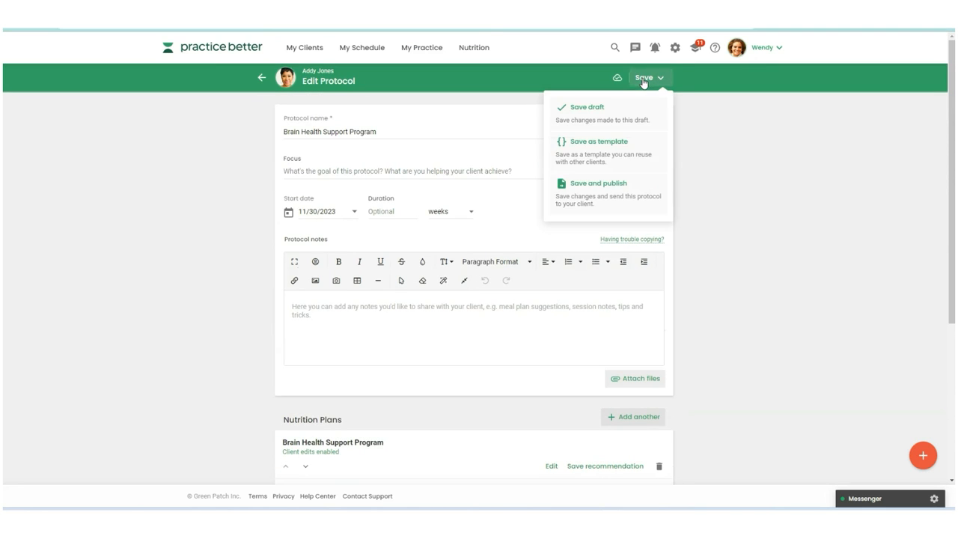
pyautogui.click(597, 183)
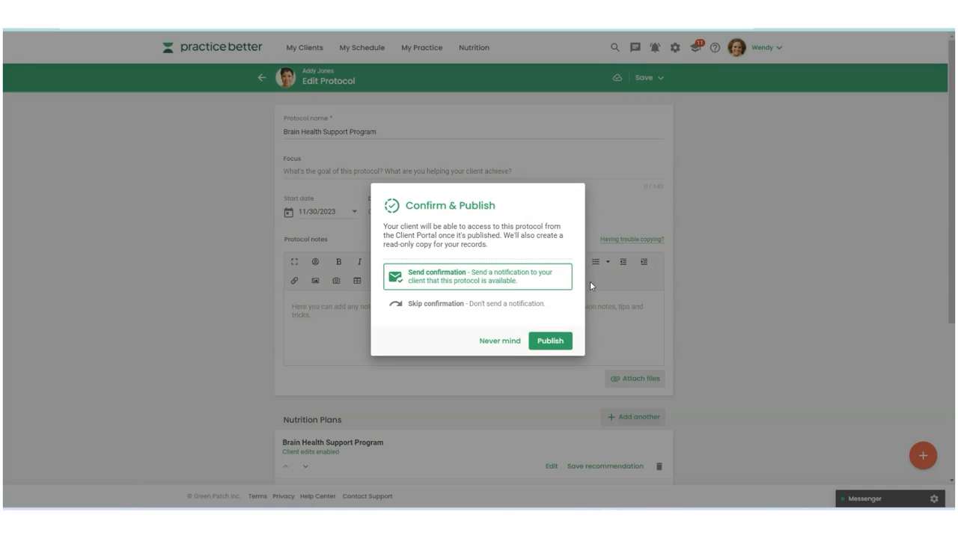
pyautogui.click(550, 340)
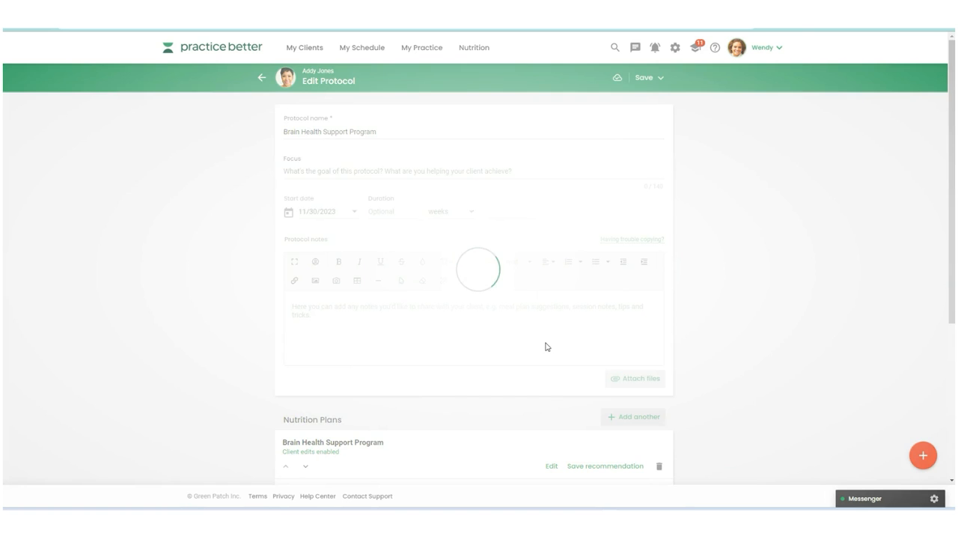
pyautogui.click(644, 77)
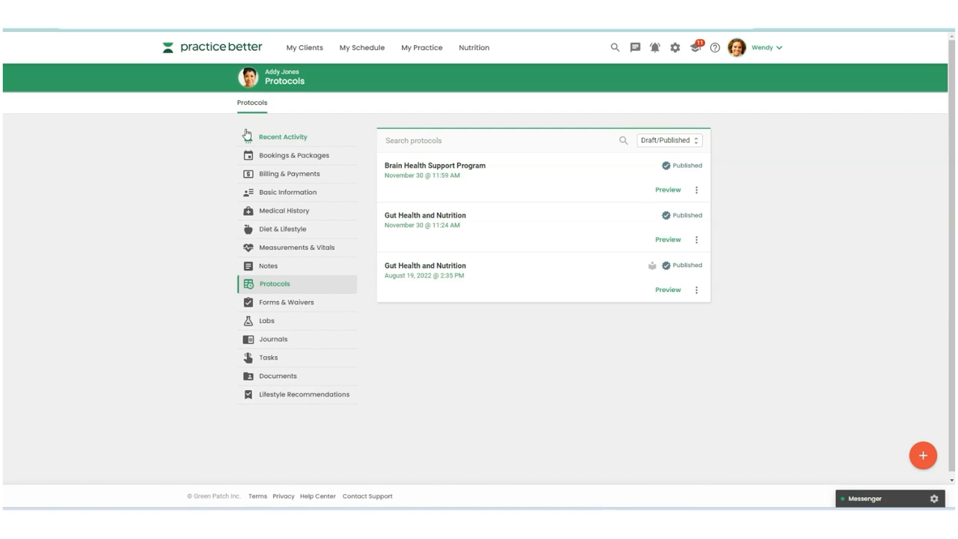
# - Open Better Health Better Life from My Programs and edit its Fruits & Veggies module
pyautogui.click(191, 54)
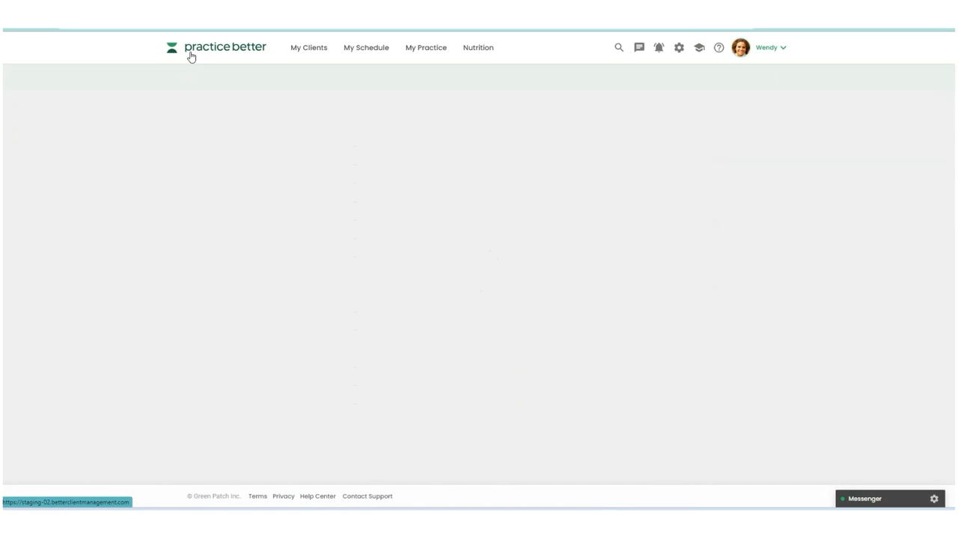
pyautogui.click(426, 47)
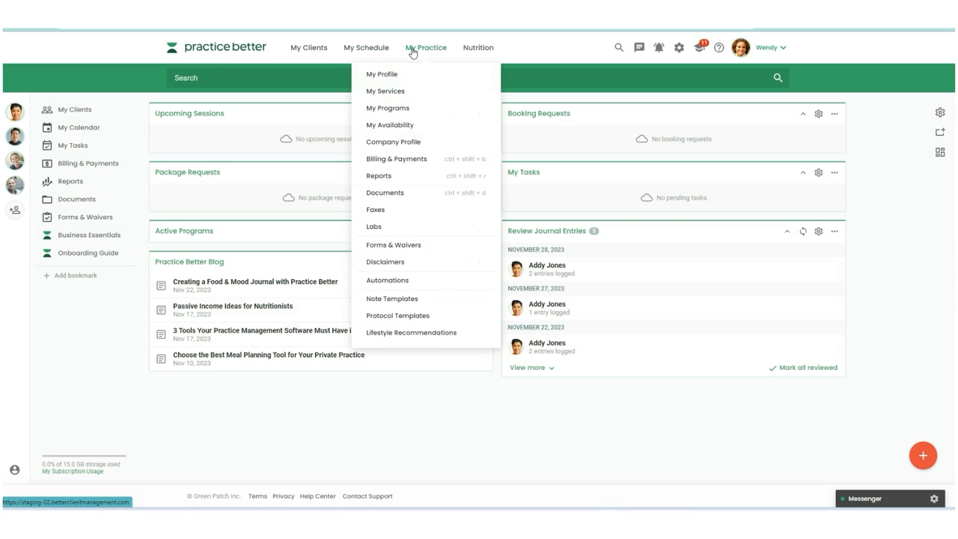
pyautogui.click(388, 108)
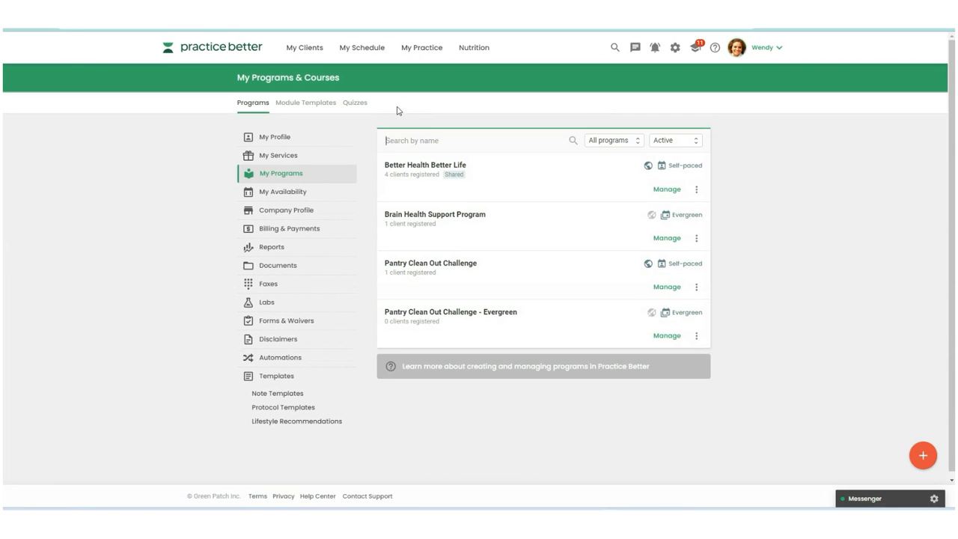
pyautogui.moveTo(408, 174)
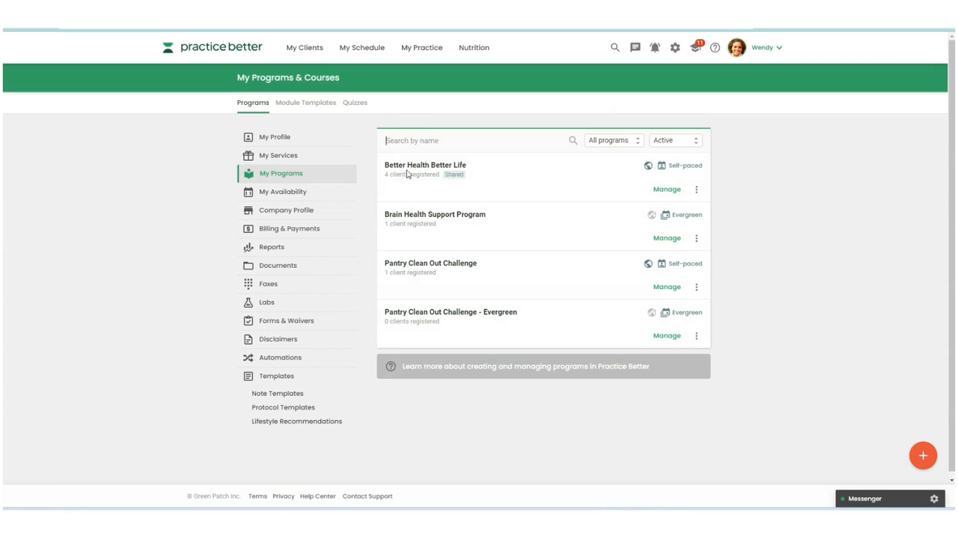
pyautogui.moveTo(488, 172)
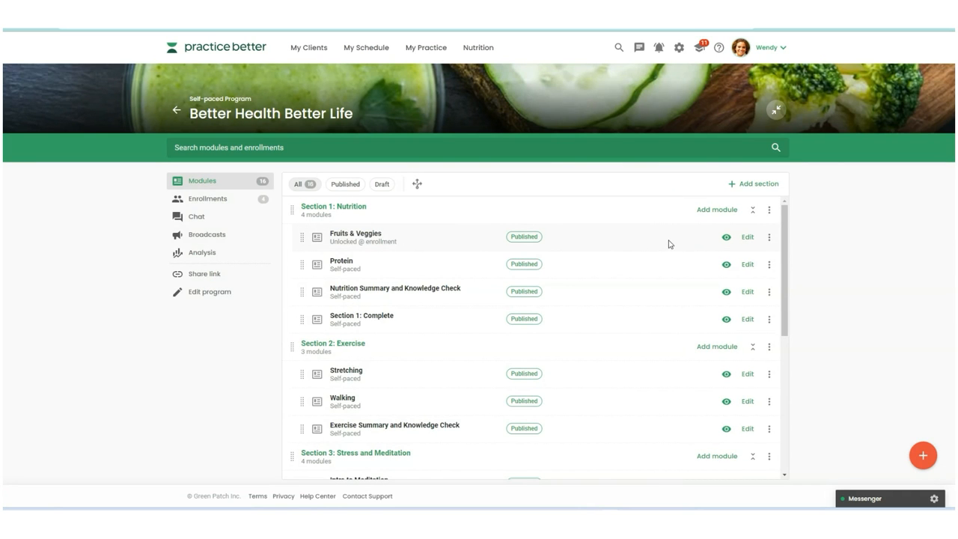
pyautogui.moveTo(709, 244)
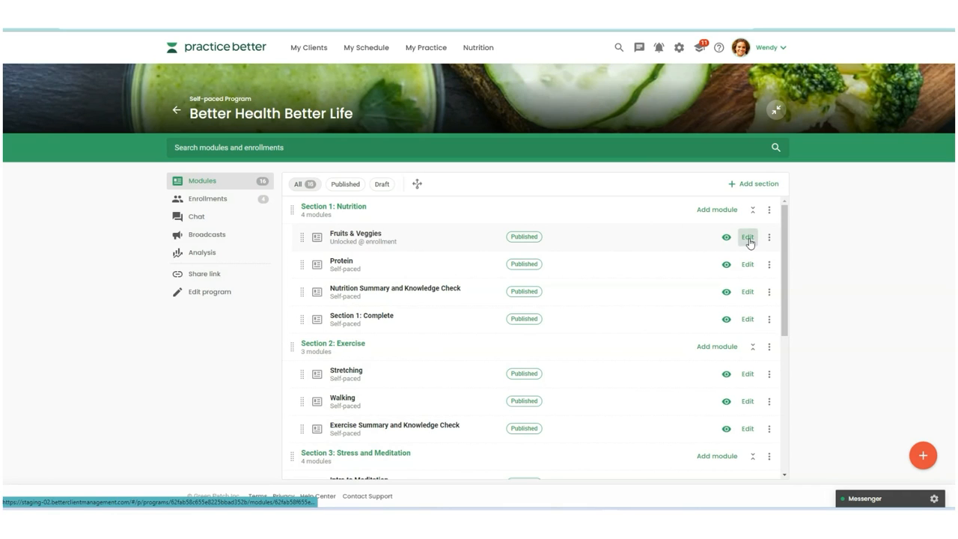
pyautogui.click(747, 238)
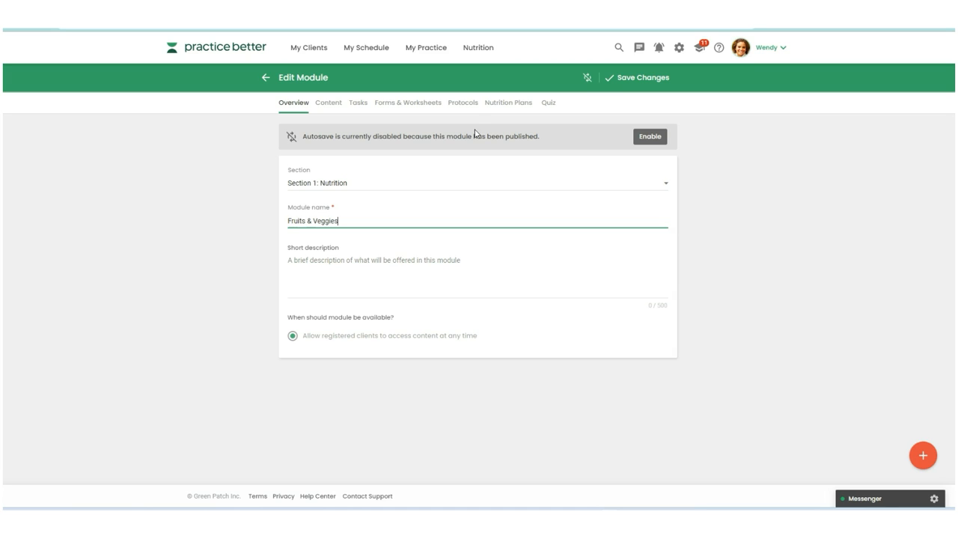
# - Open the Fruits & Veggies module's Nutrition Plans tab and start adding another plan
pyautogui.click(462, 102)
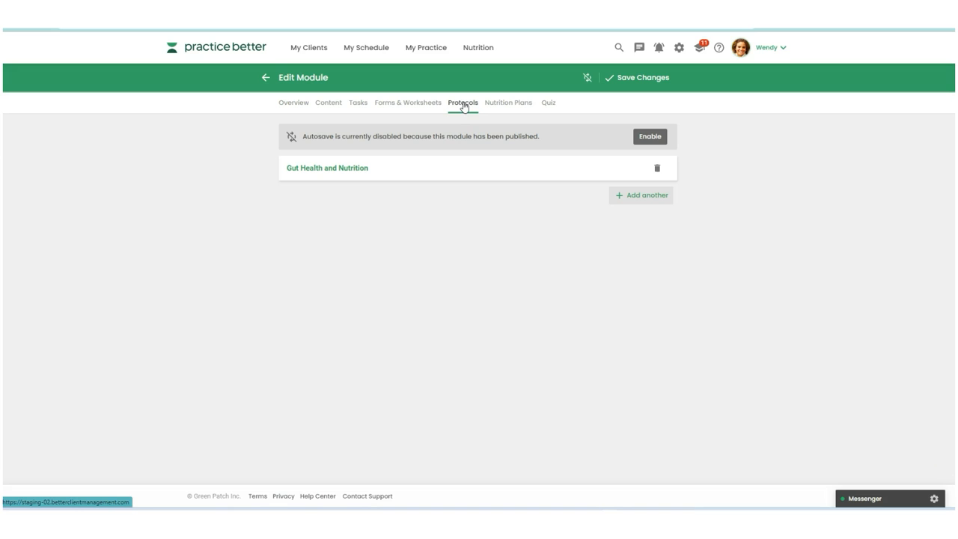
pyautogui.moveTo(437, 135)
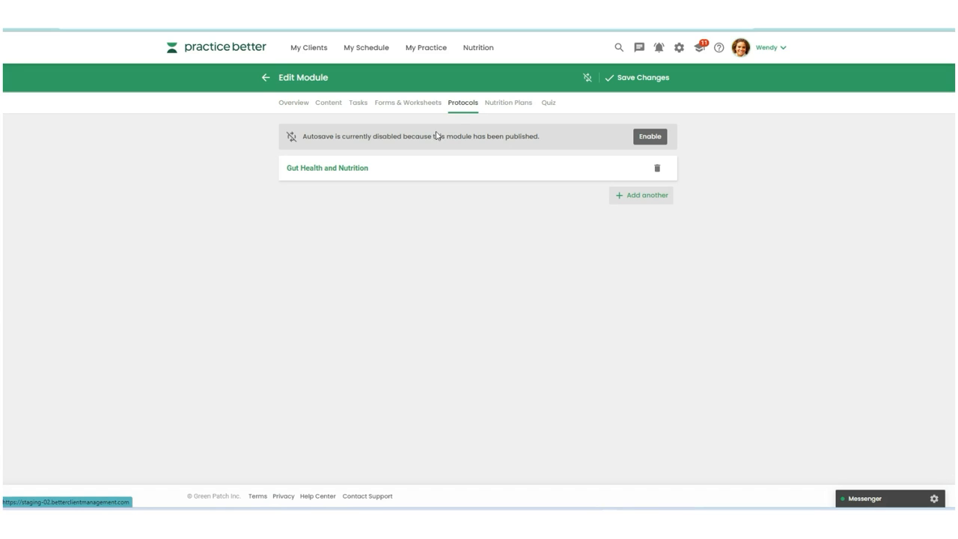
pyautogui.moveTo(324, 195)
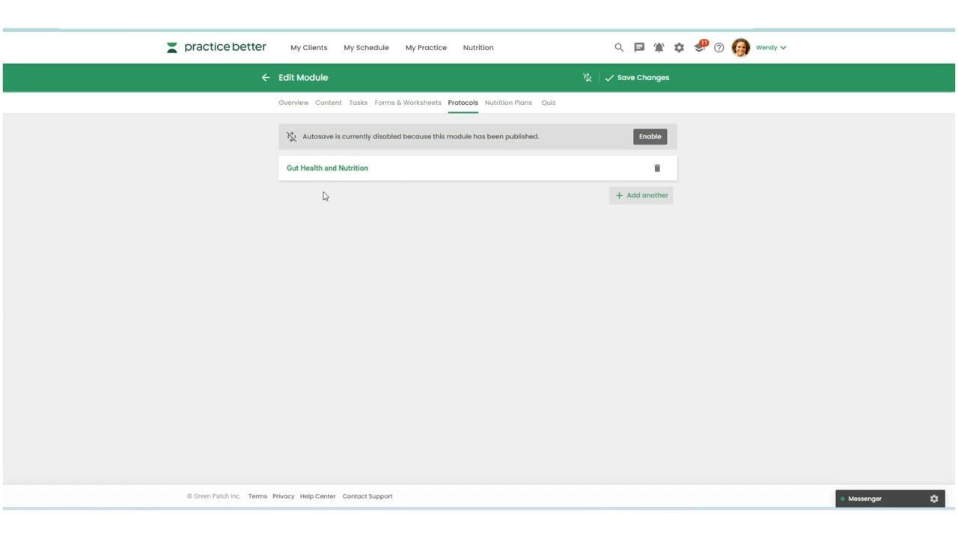
pyautogui.moveTo(473, 143)
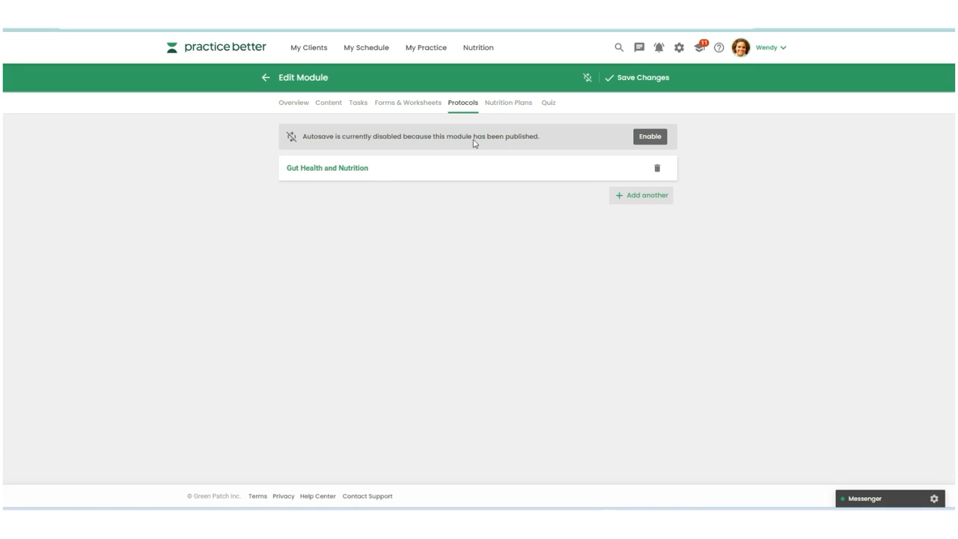
pyautogui.click(507, 102)
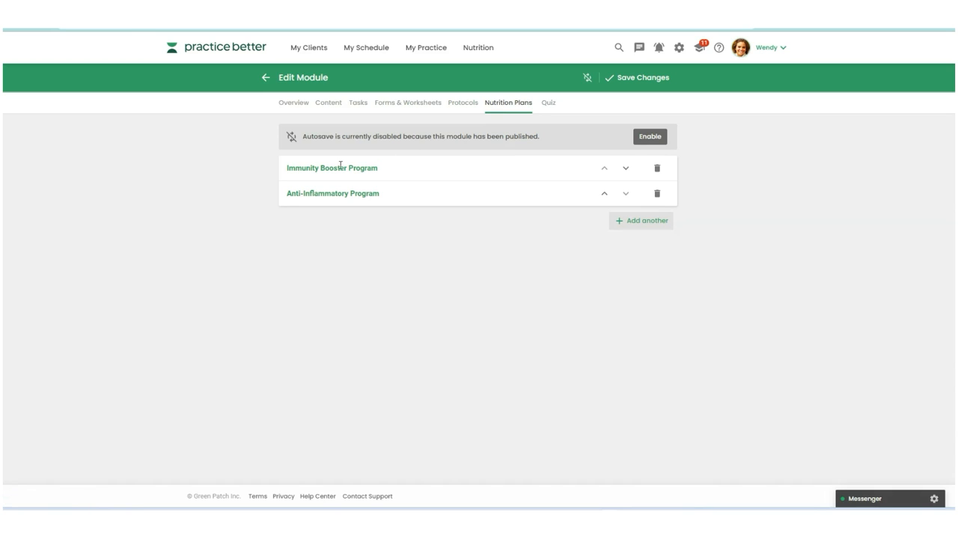
pyautogui.moveTo(358, 185)
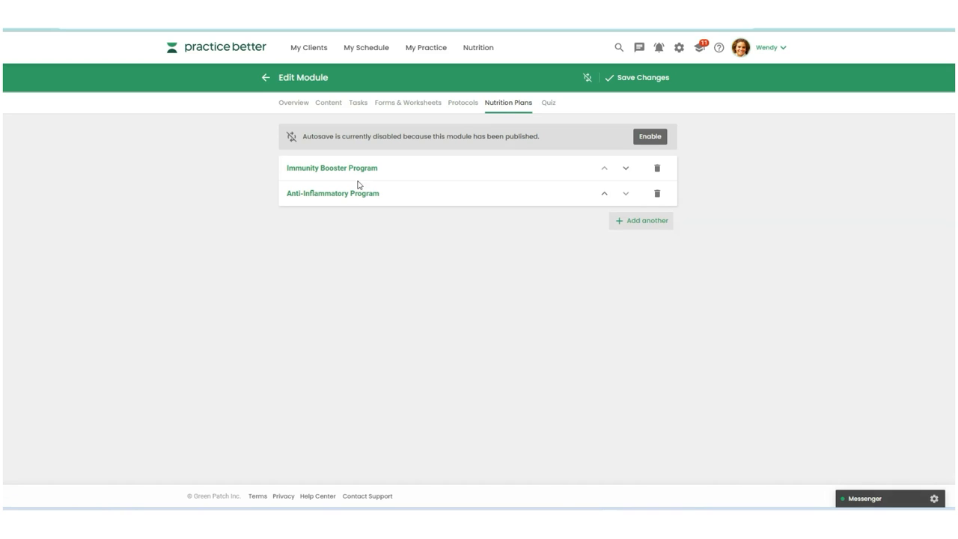
pyautogui.moveTo(573, 213)
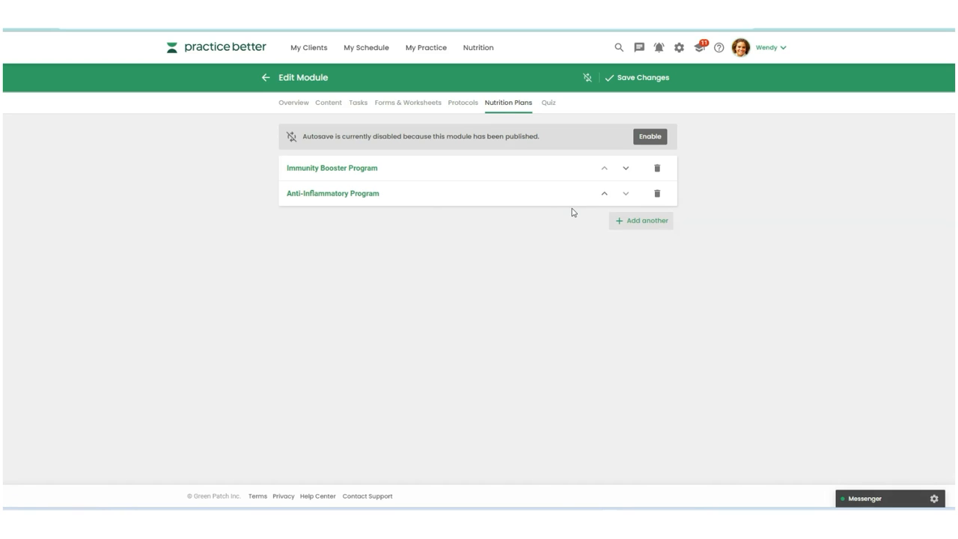
pyautogui.click(641, 220)
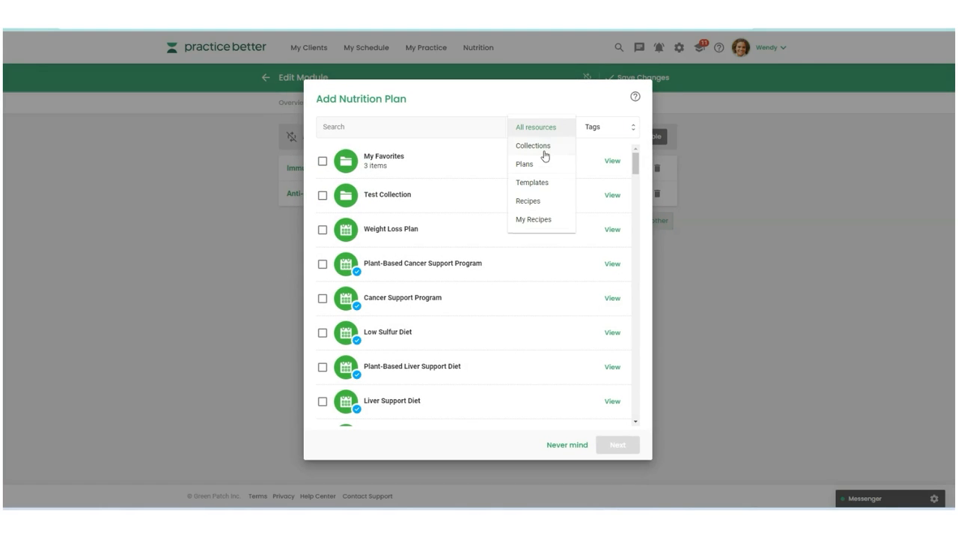
# - Add the three-recipe 'Brown Rice, Chicken & Edamame Bowl + 2 more' plan
pyautogui.click(527, 201)
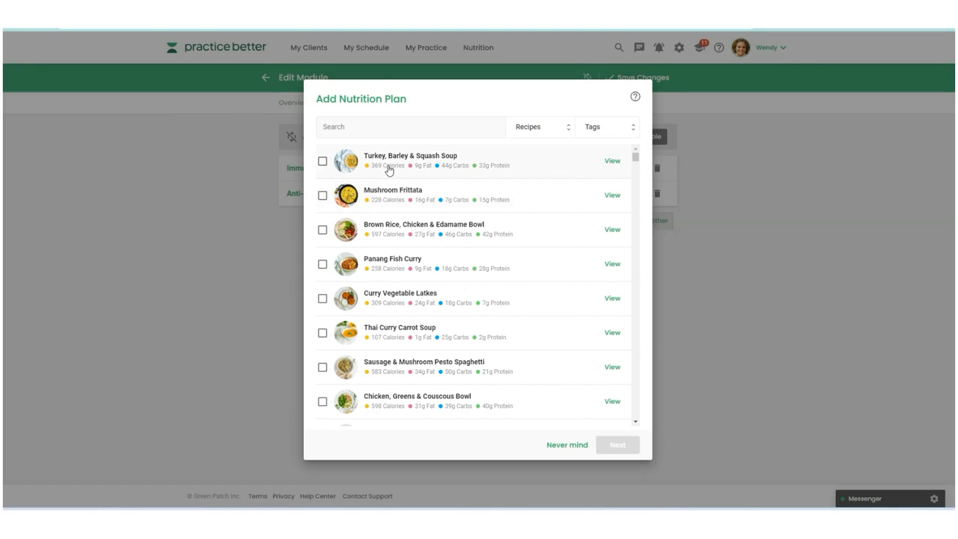
pyautogui.click(323, 195)
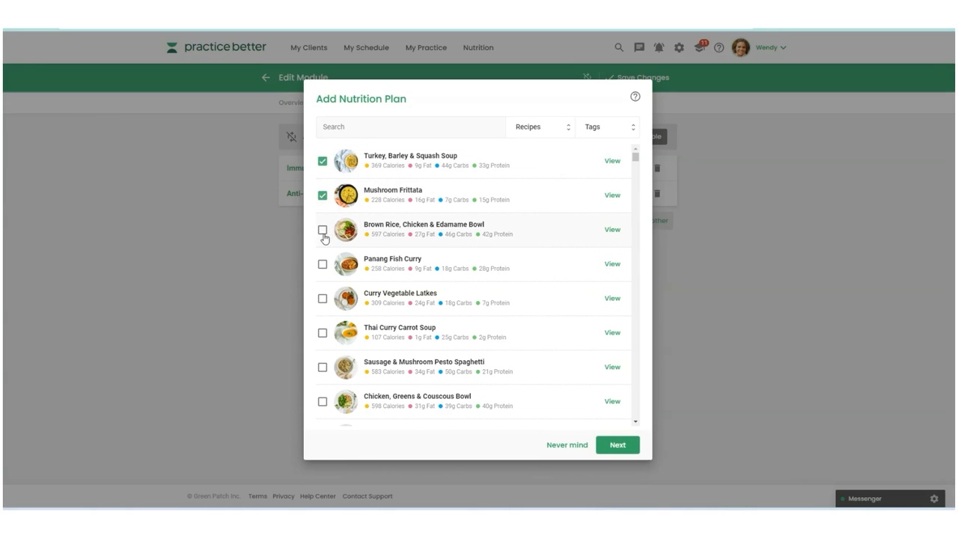
pyautogui.click(618, 445)
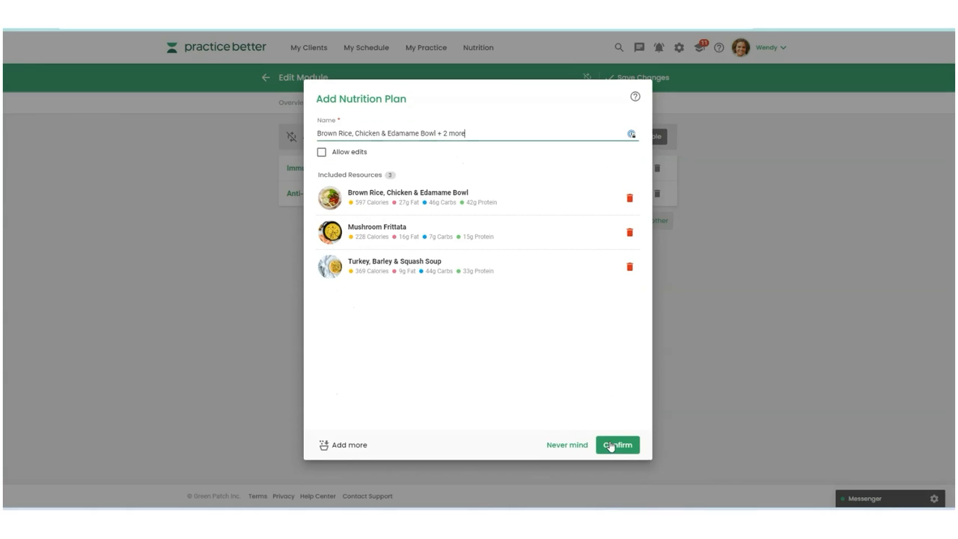
pyautogui.click(617, 445)
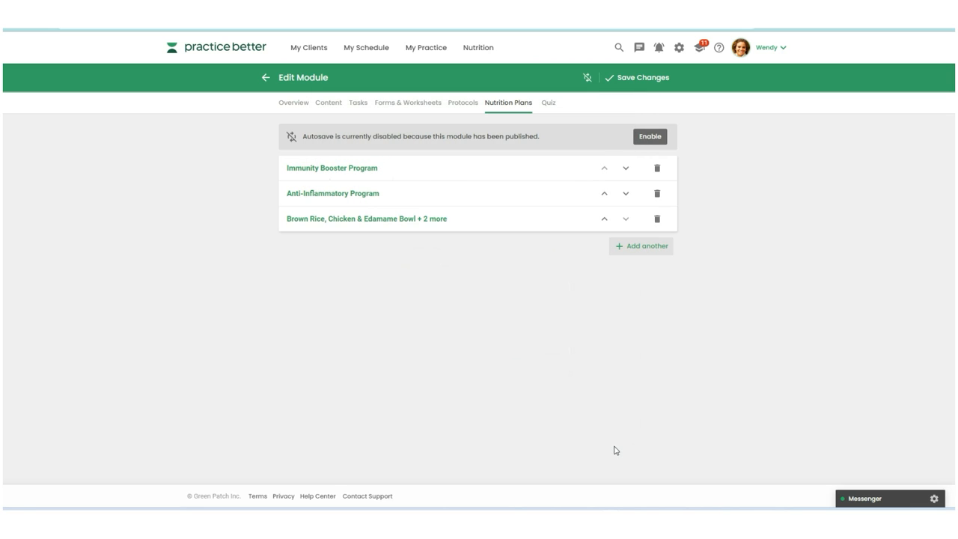
pyautogui.moveTo(453, 153)
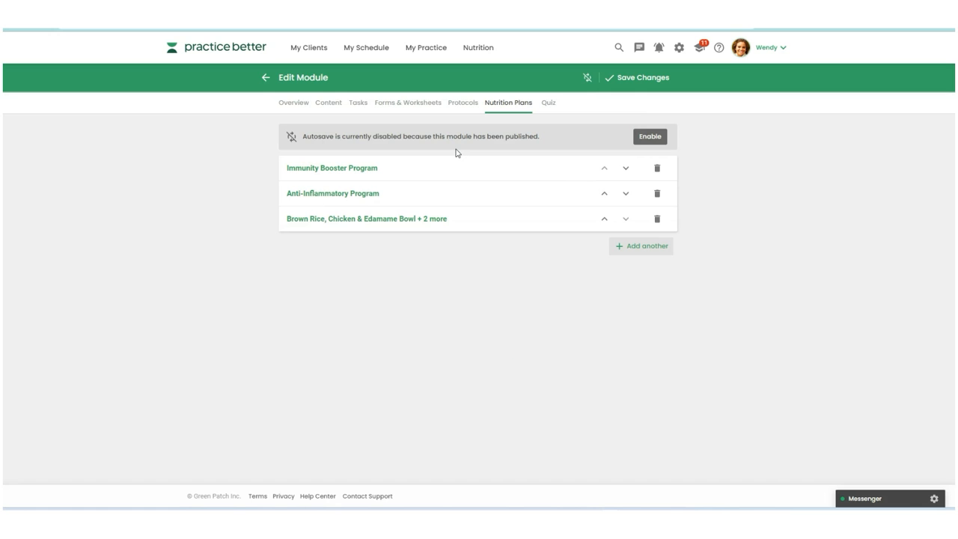
pyautogui.click(637, 77)
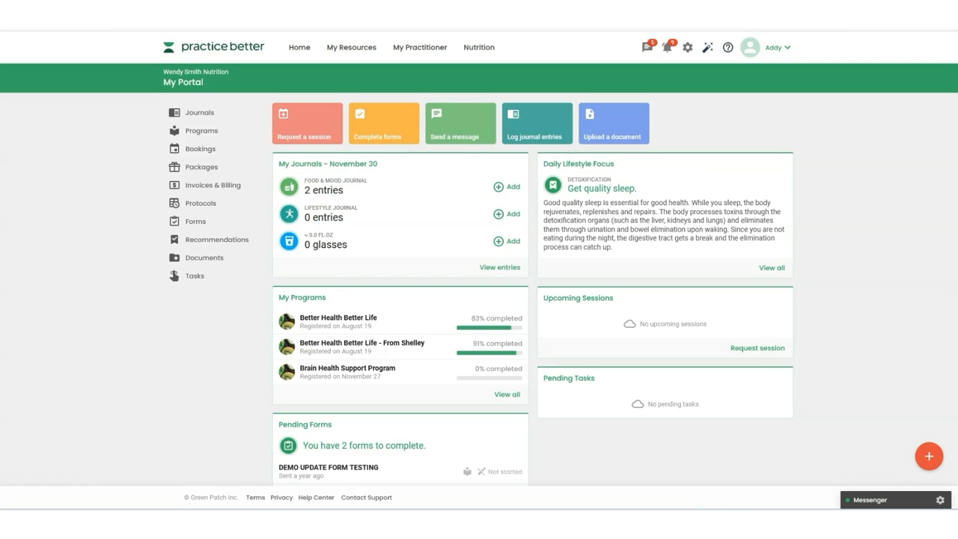
pyautogui.moveTo(242, 74)
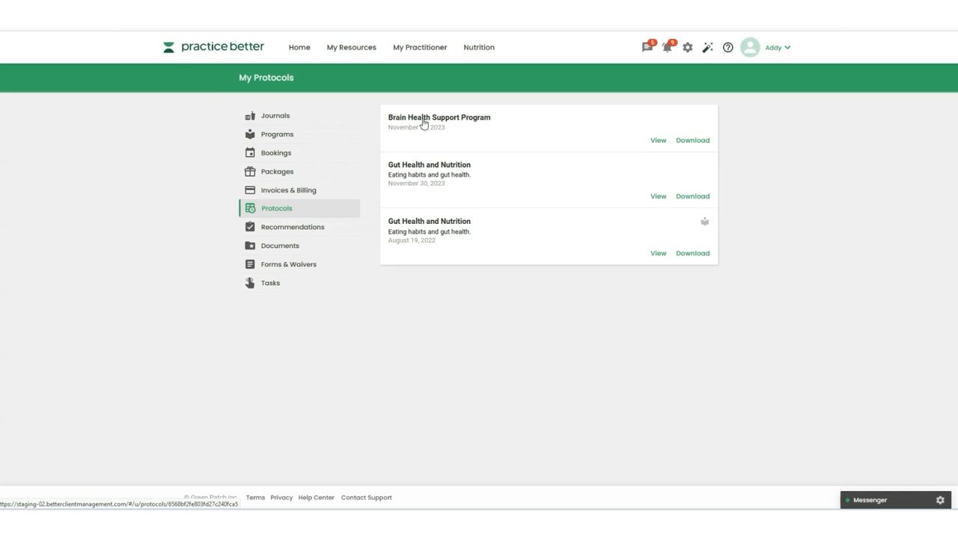
pyautogui.moveTo(470, 121)
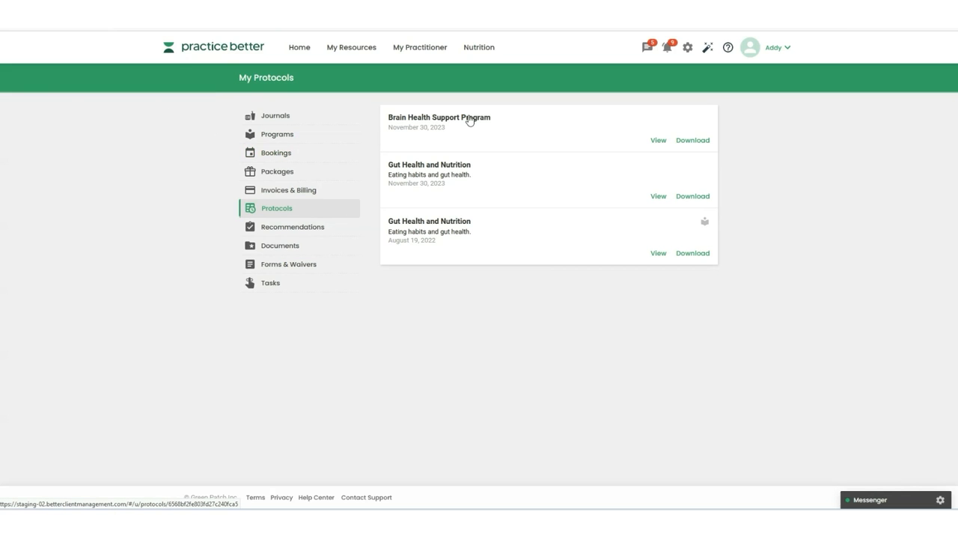
pyautogui.moveTo(648, 144)
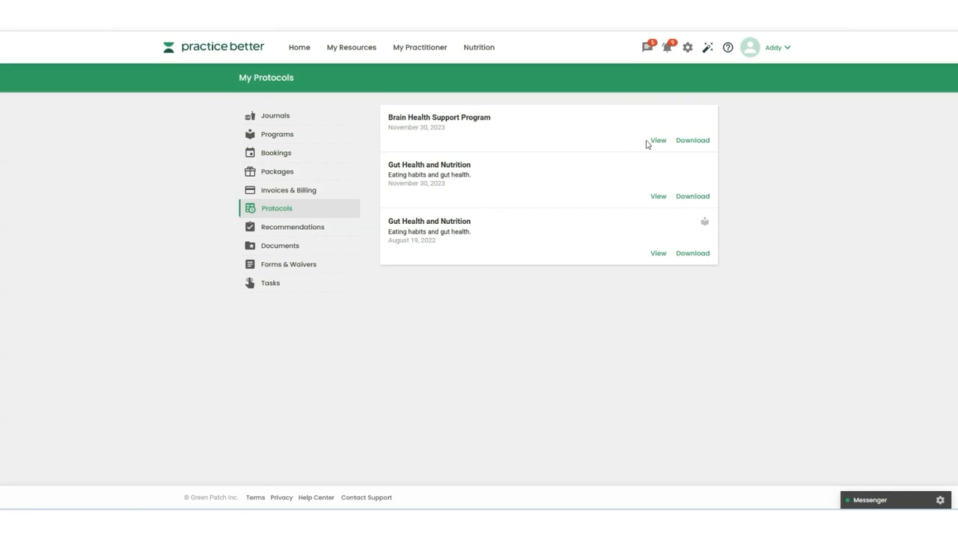
# - View the Brain Health Support Program protocol, scroll its nutrition plans, and open the meal plan
pyautogui.click(658, 140)
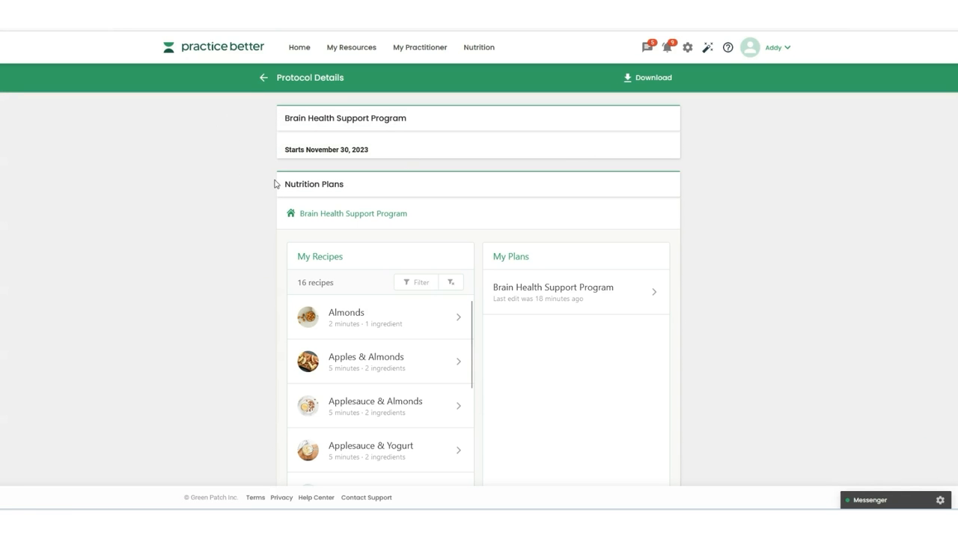
pyautogui.moveTo(248, 181)
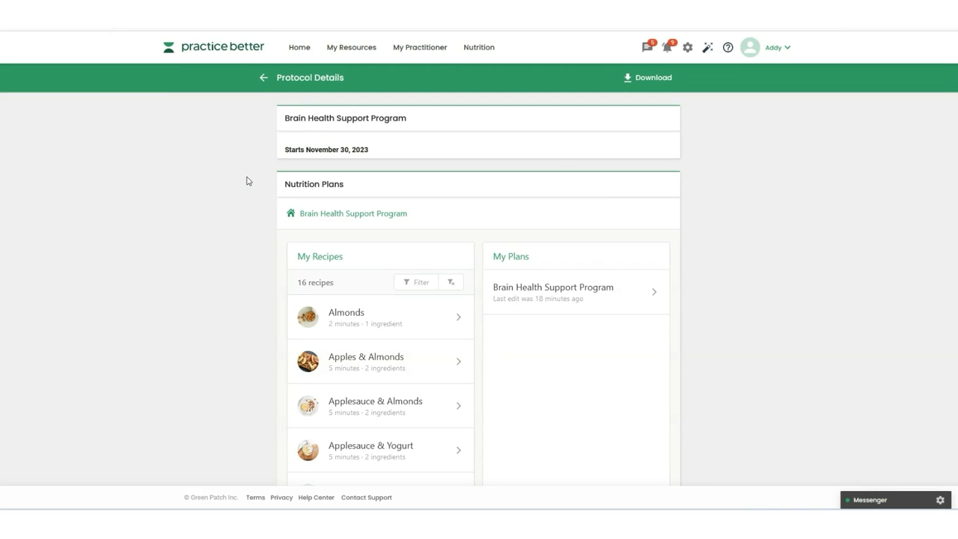
pyautogui.scroll(-3)
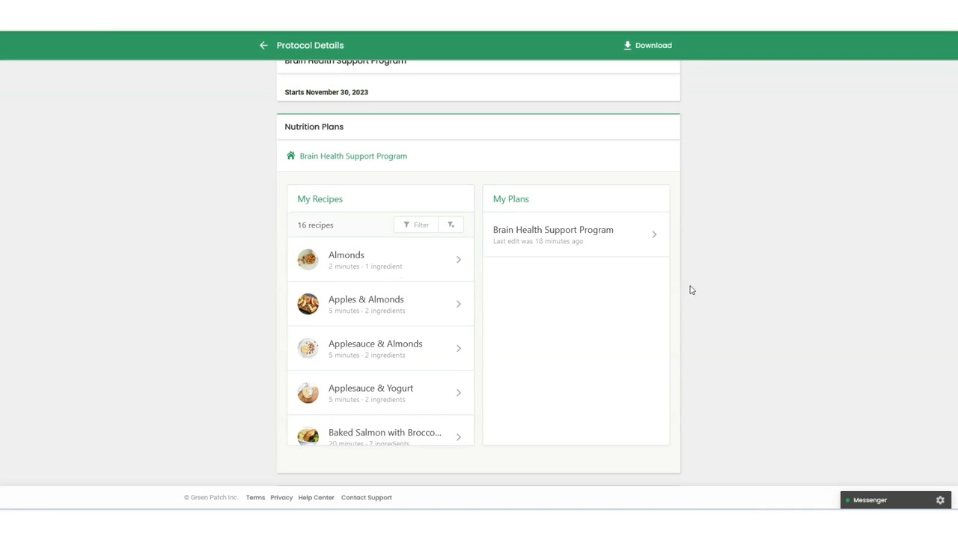
pyautogui.scroll(-3)
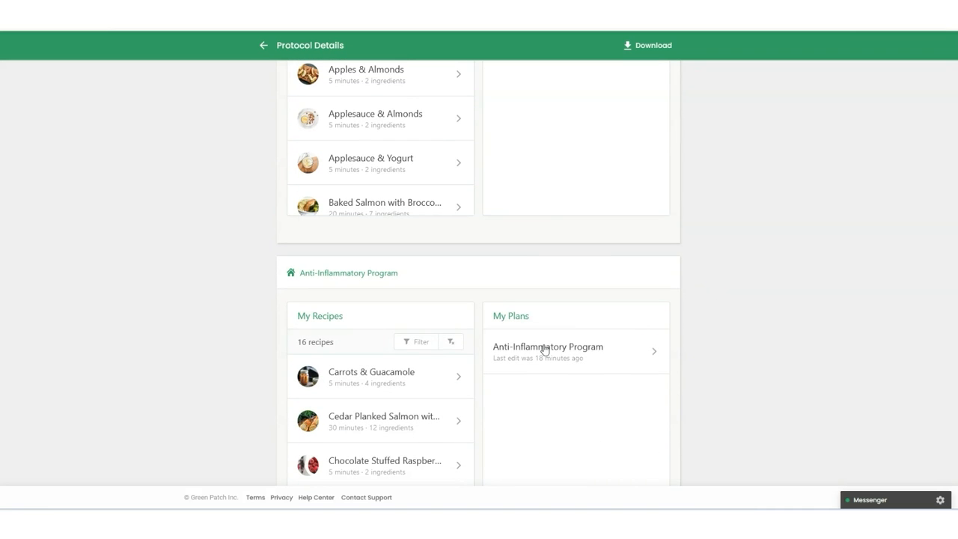
pyautogui.scroll(3)
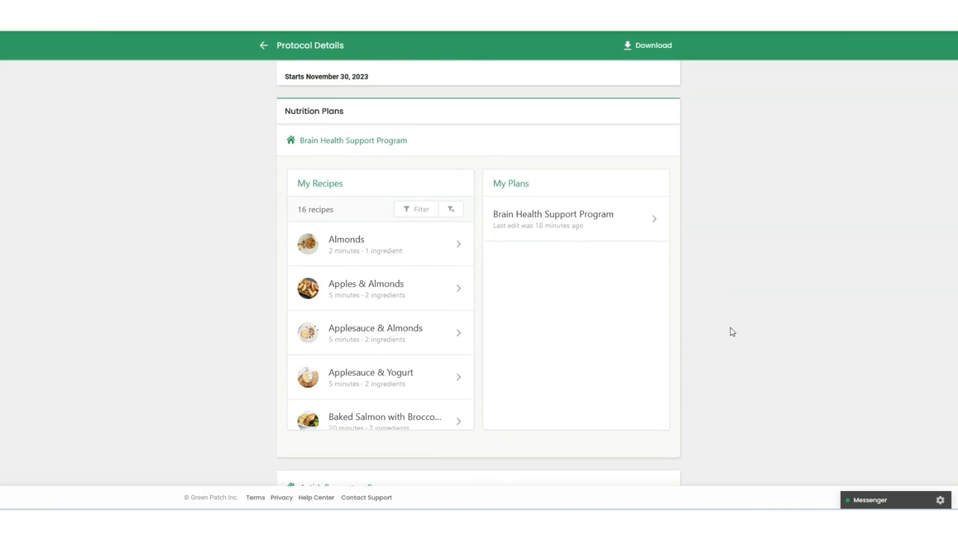
pyautogui.click(576, 218)
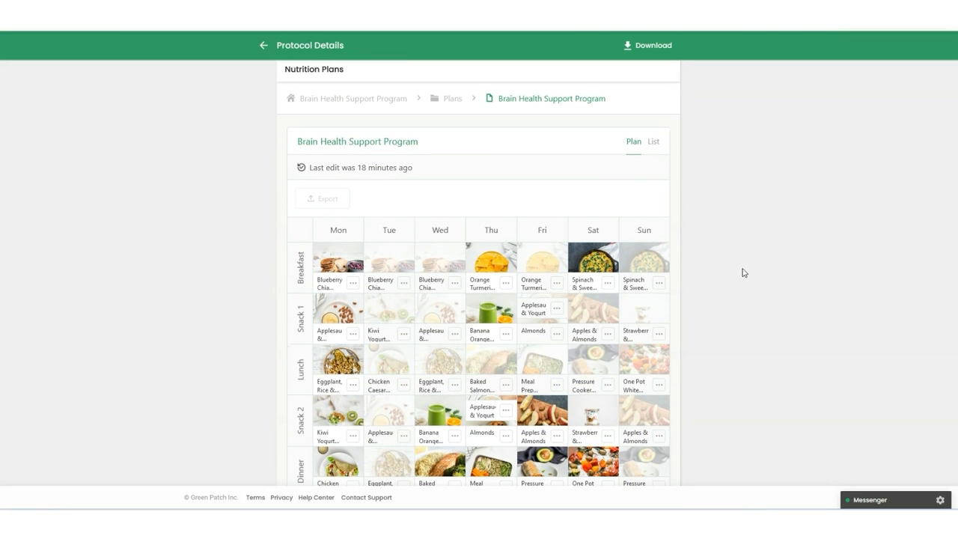
pyautogui.moveTo(404, 385)
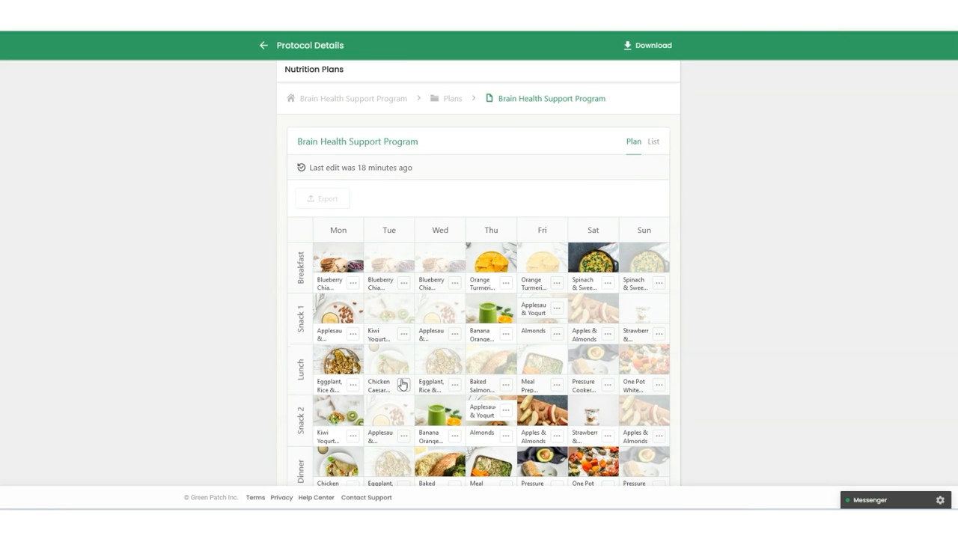
pyautogui.moveTo(506, 285)
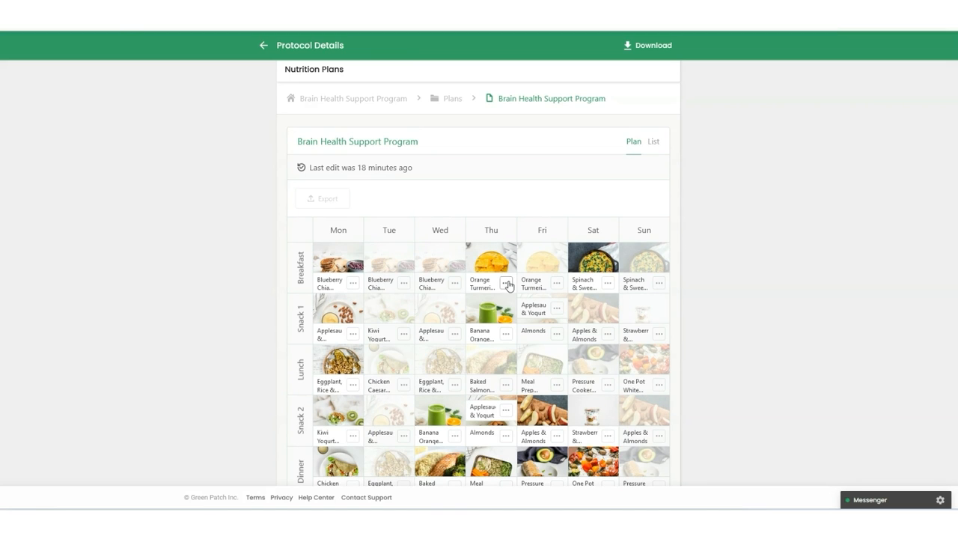
# - Show the options menu for Thursday's breakfast recipe
pyautogui.click(506, 284)
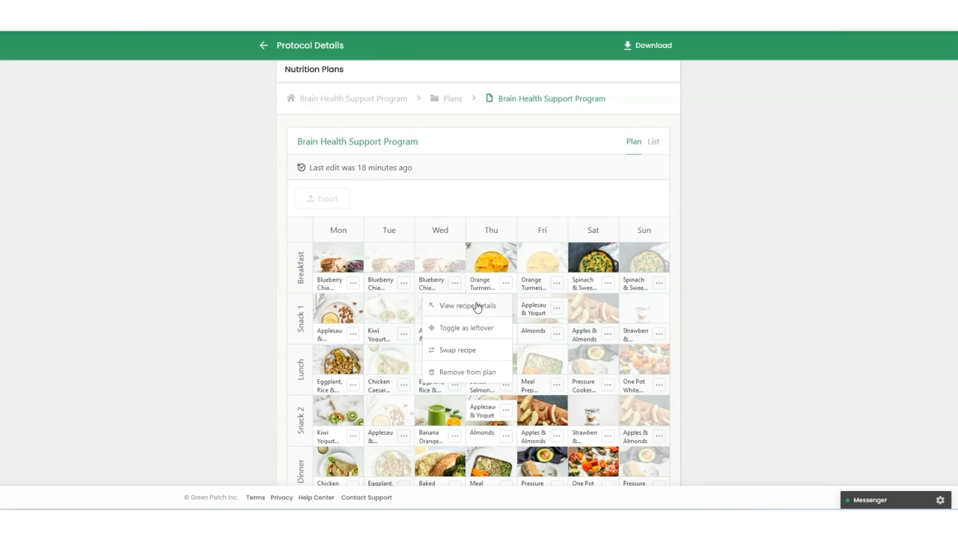
pyautogui.moveTo(482, 332)
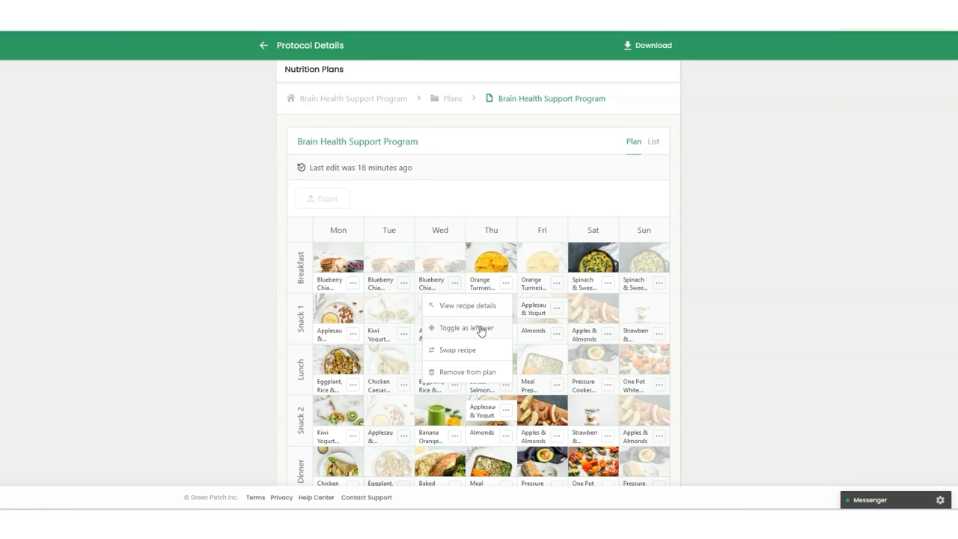
pyautogui.moveTo(475, 353)
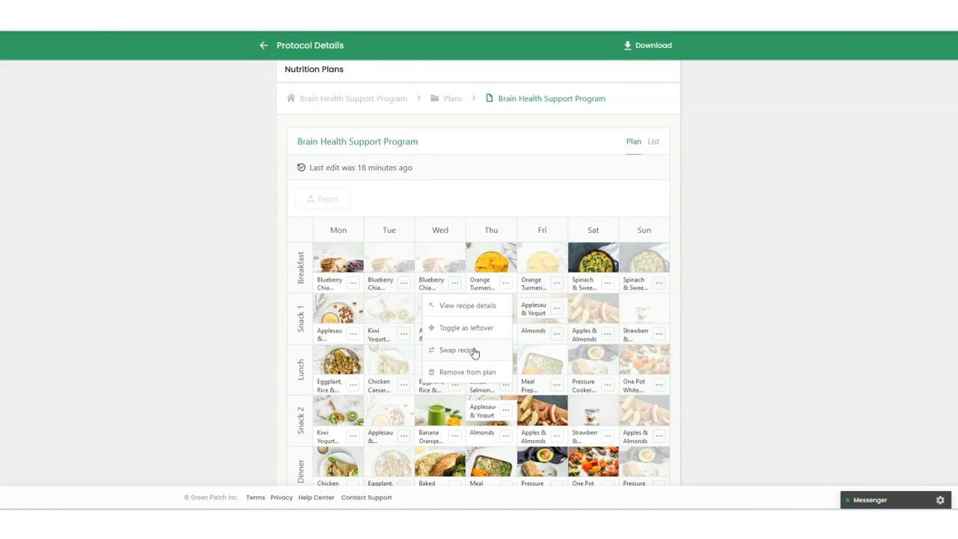
pyautogui.moveTo(479, 374)
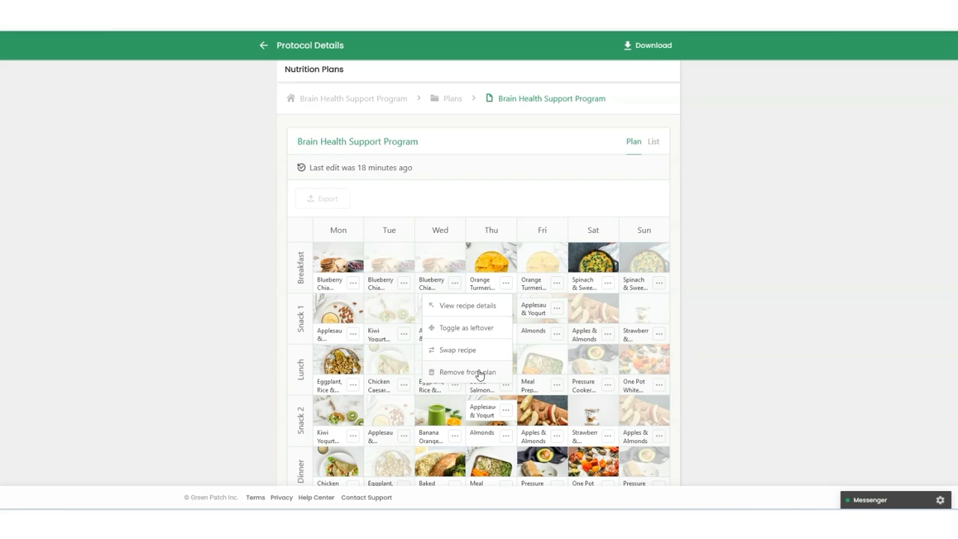
pyautogui.moveTo(475, 363)
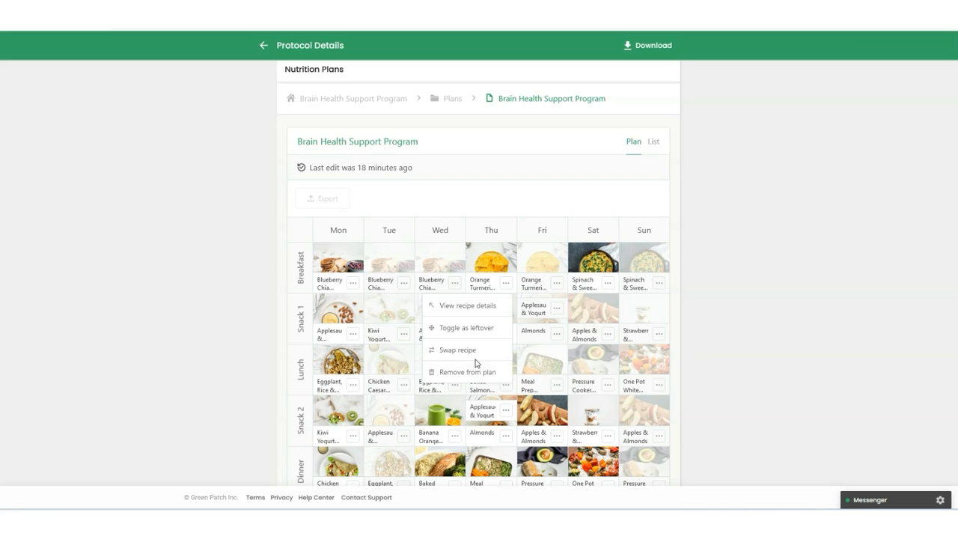
pyautogui.moveTo(475, 361)
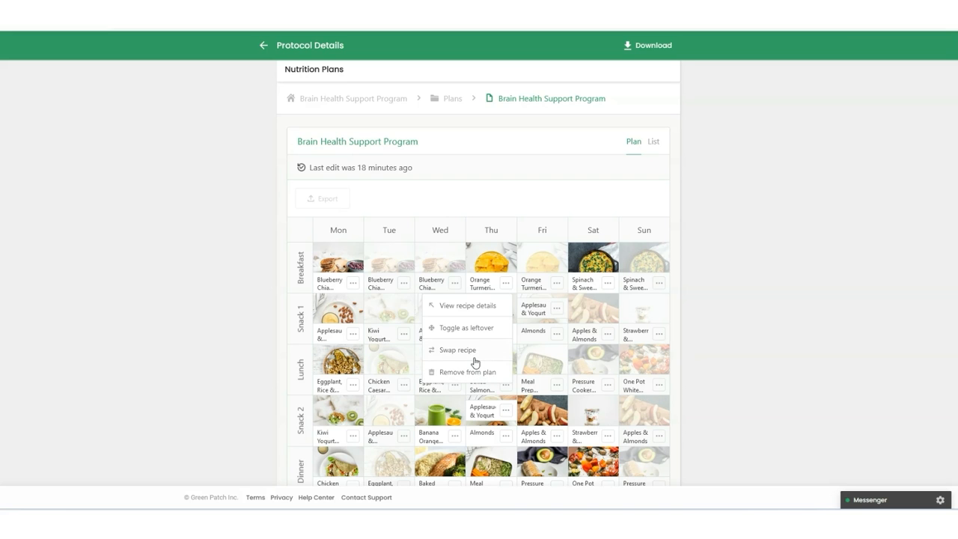
pyautogui.moveTo(605, 211)
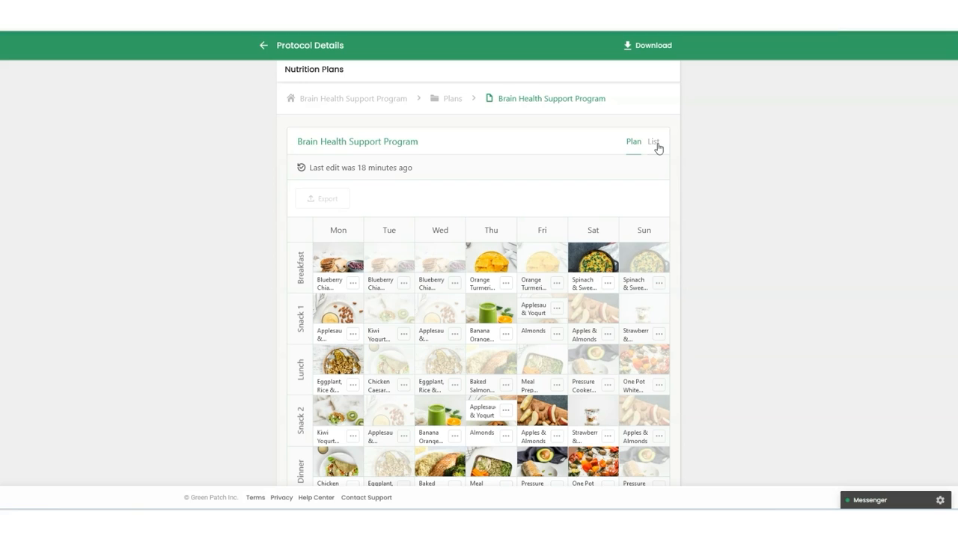
# - Switch the plan to its shopping list and scroll through the 61 grocery items
pyautogui.click(652, 141)
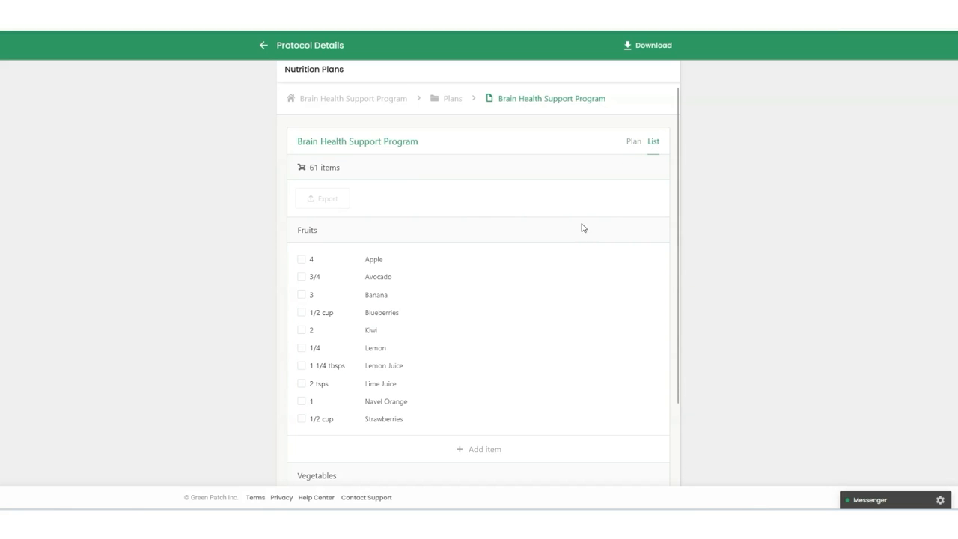
pyautogui.scroll(-3)
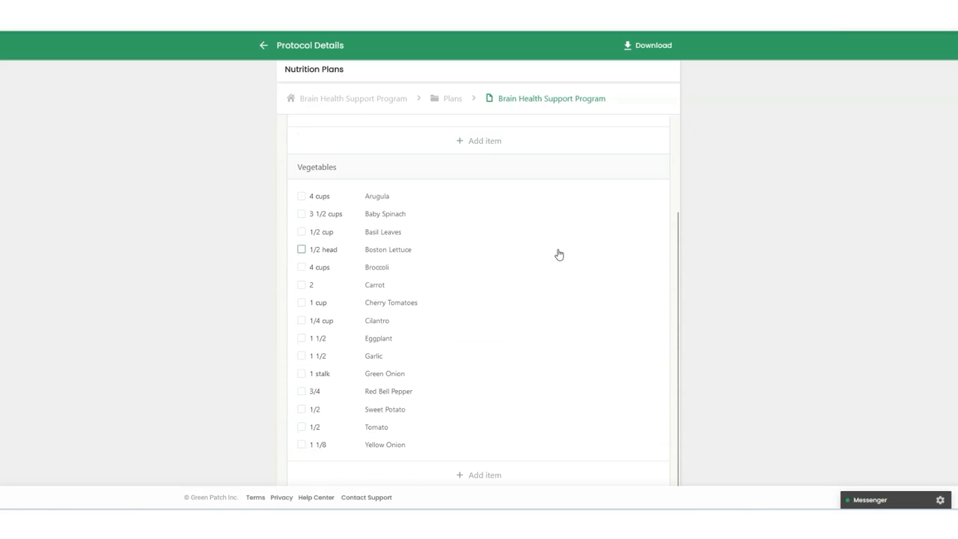
pyautogui.scroll(-3)
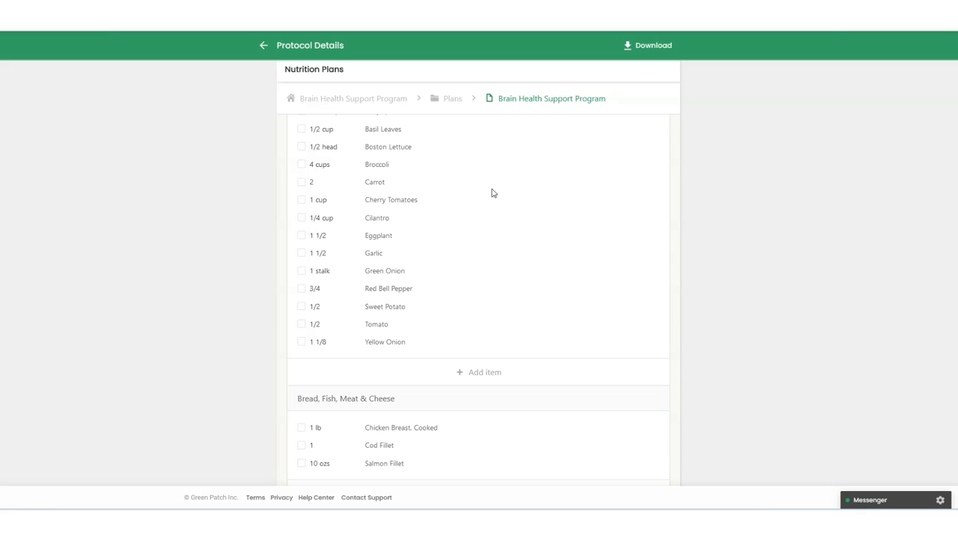
pyautogui.scroll(3)
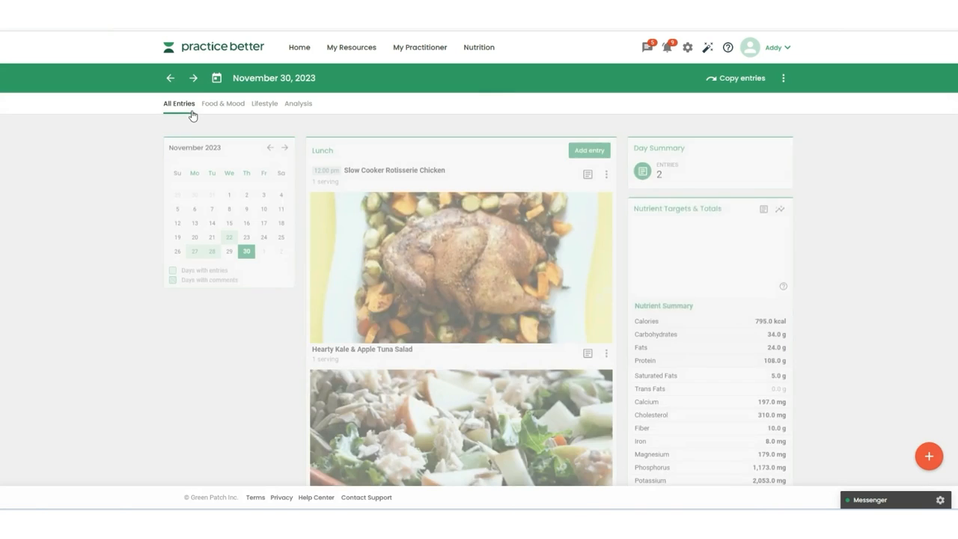
# - Filter to Food & Mood and browse November 27, 28 and 30, ending on empty November 29
pyautogui.click(223, 103)
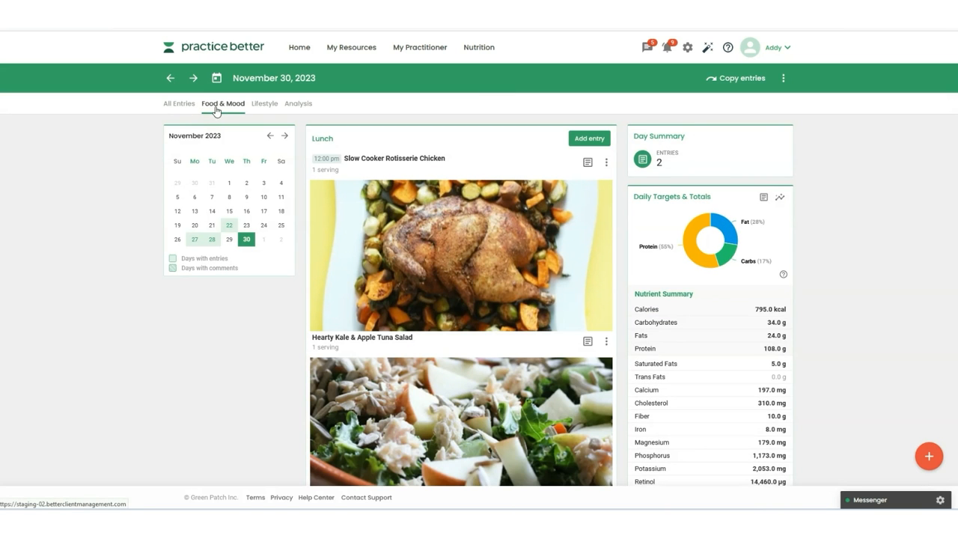
pyautogui.moveTo(193, 246)
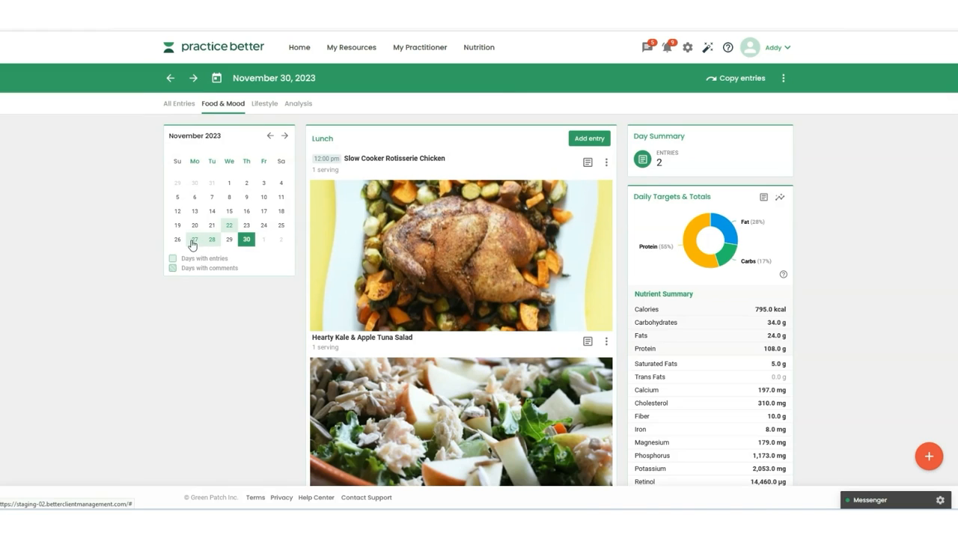
pyautogui.click(195, 239)
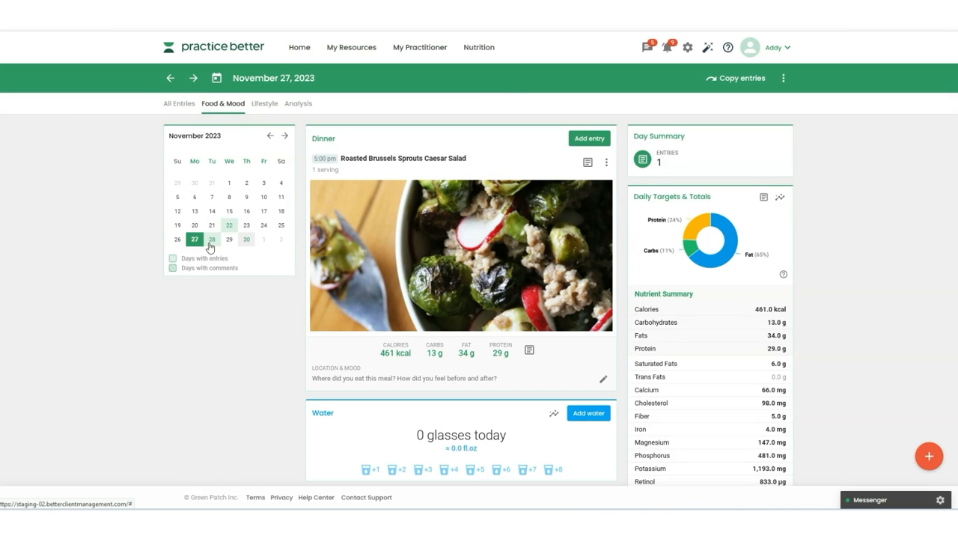
pyautogui.click(212, 240)
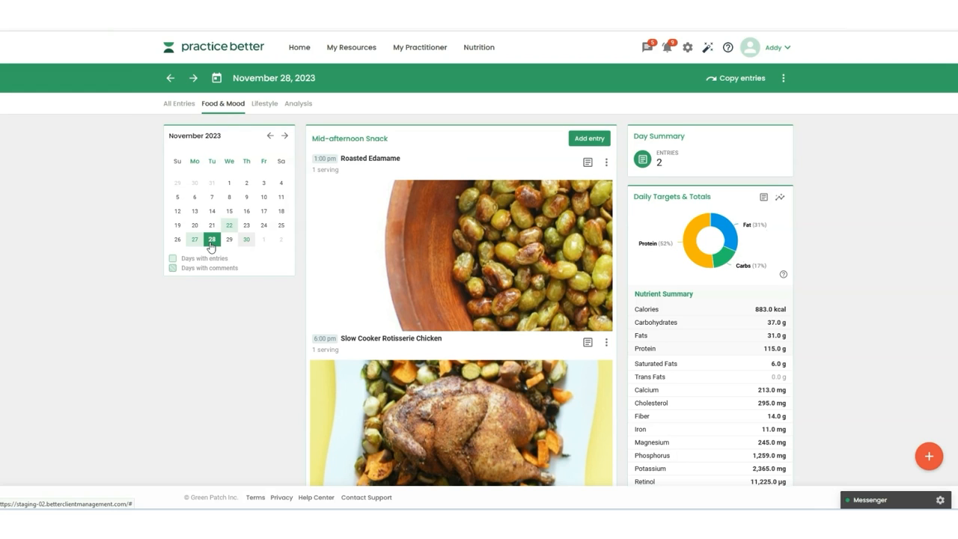
pyautogui.moveTo(251, 240)
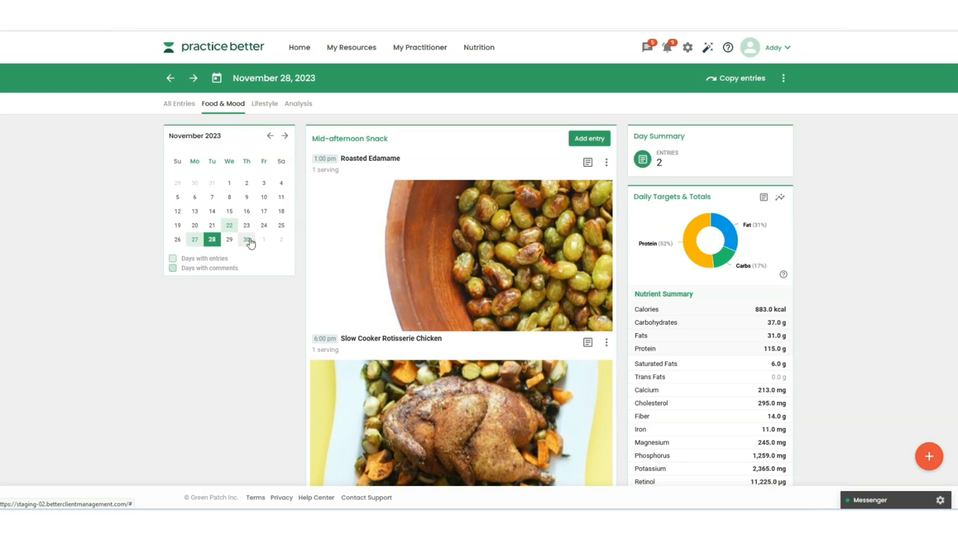
pyautogui.click(247, 238)
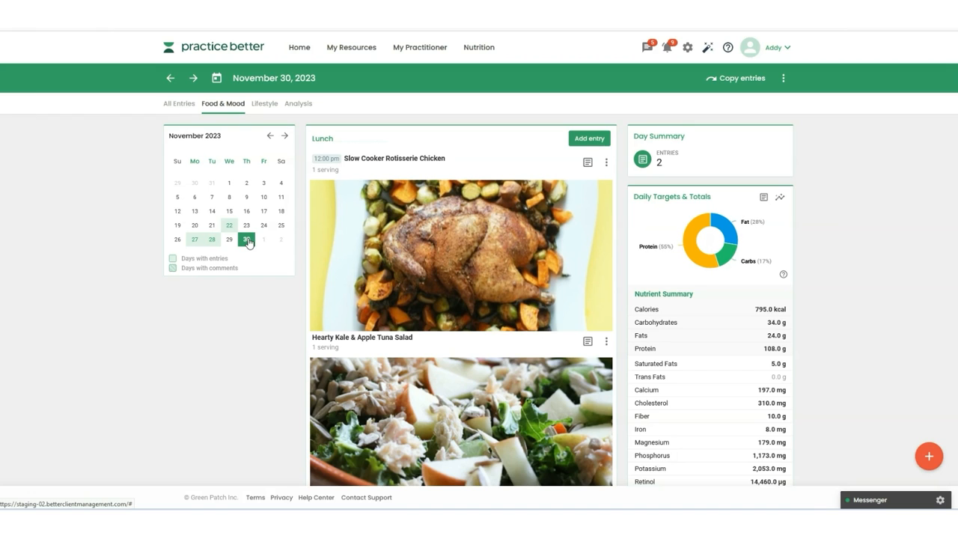
pyautogui.click(229, 239)
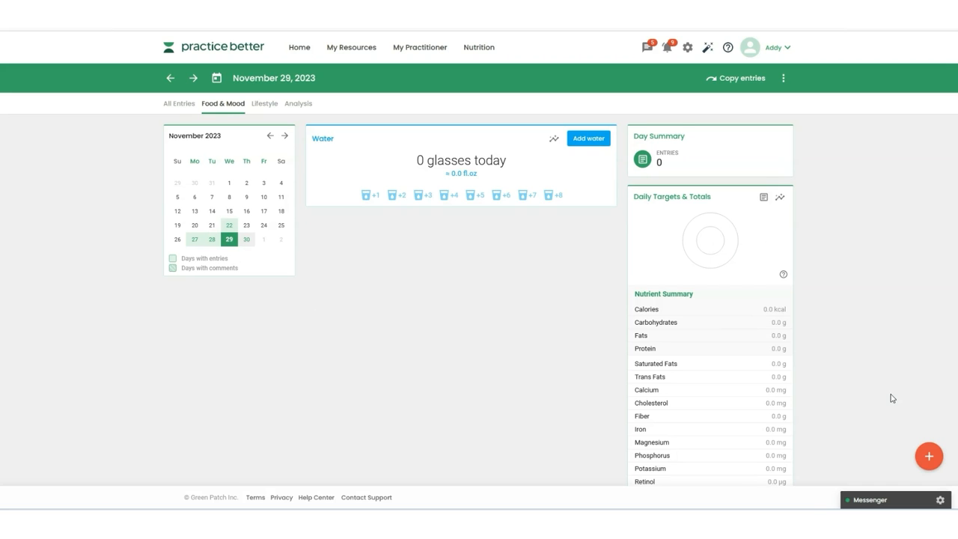
# - Log food from Shared Recipes: Roasted Sweet Potato & Beet Salad, consumed at 1:00 pm
pyautogui.click(929, 456)
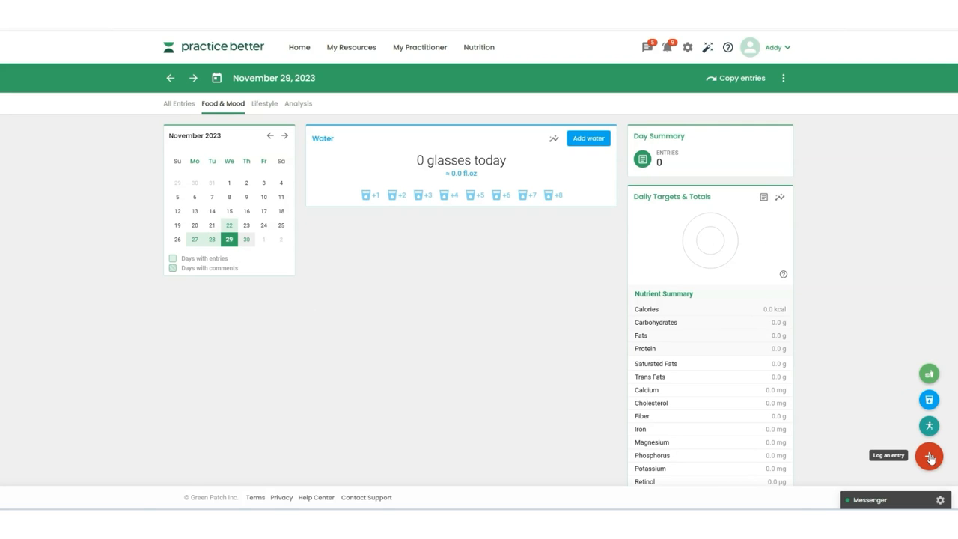
pyautogui.click(929, 456)
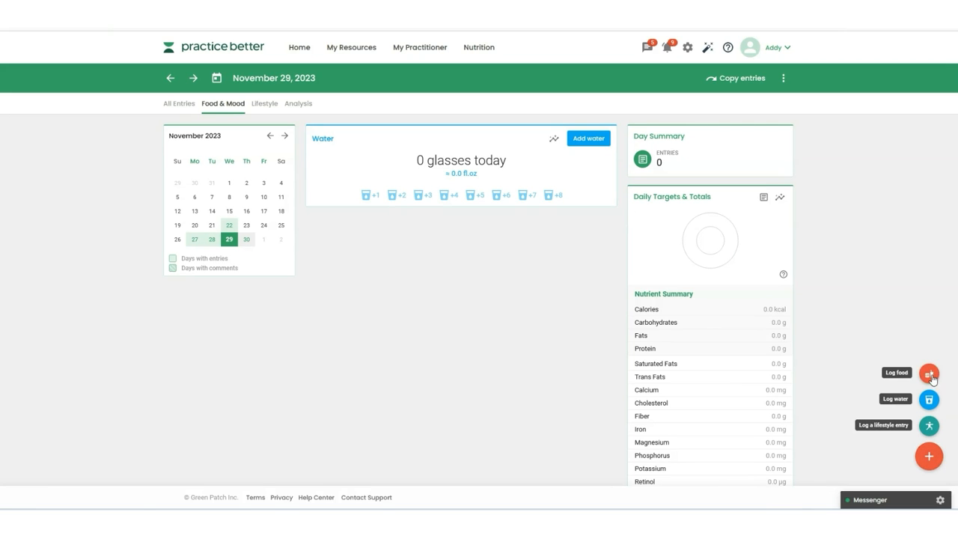
pyautogui.click(929, 374)
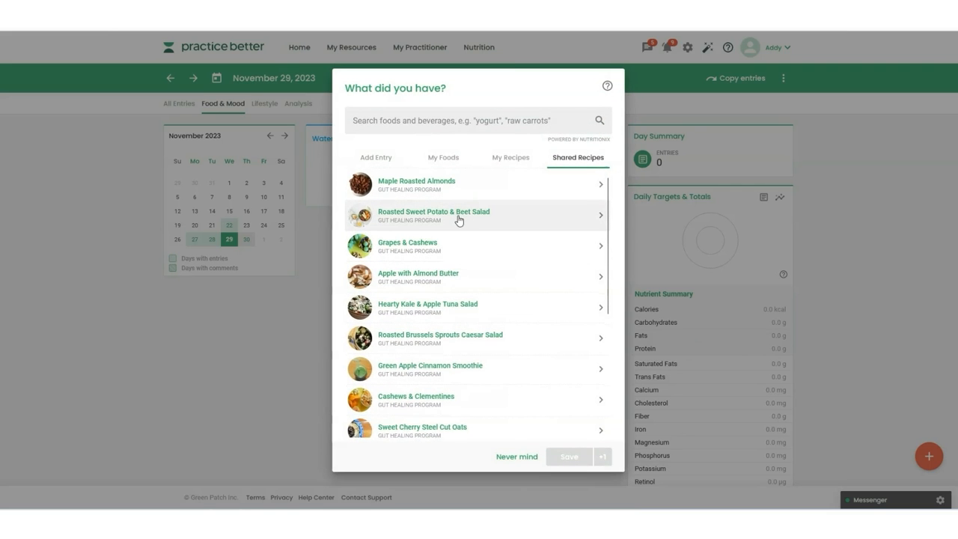
pyautogui.scroll(-3)
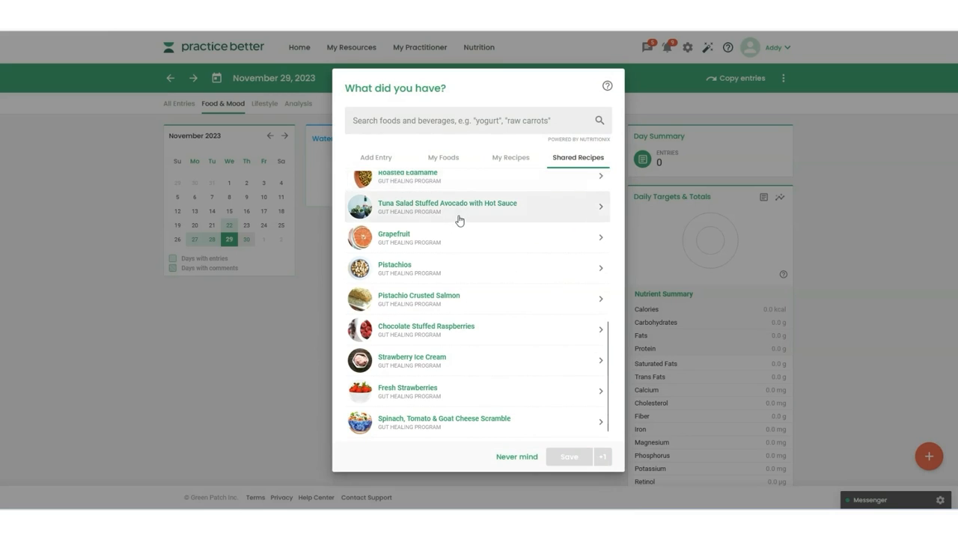
pyautogui.scroll(-3)
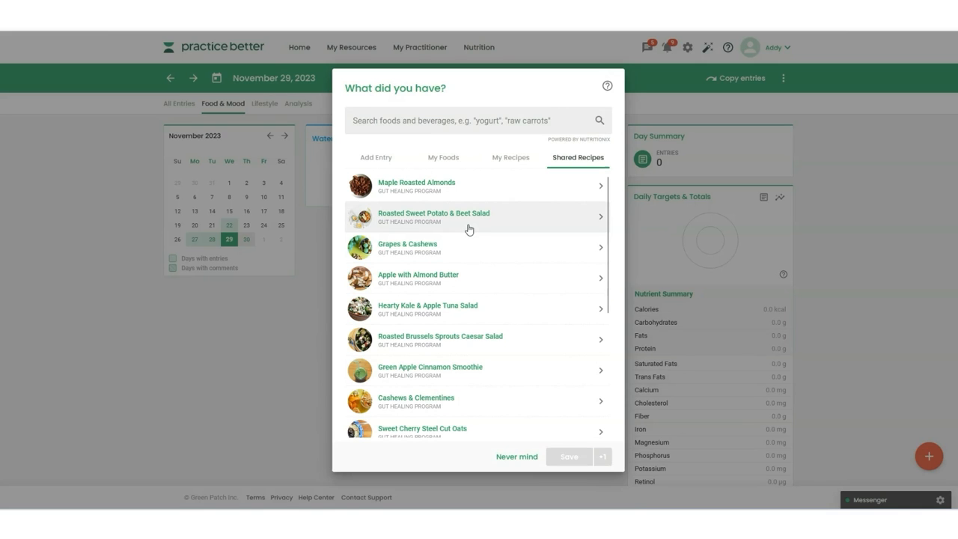
pyautogui.moveTo(425, 227)
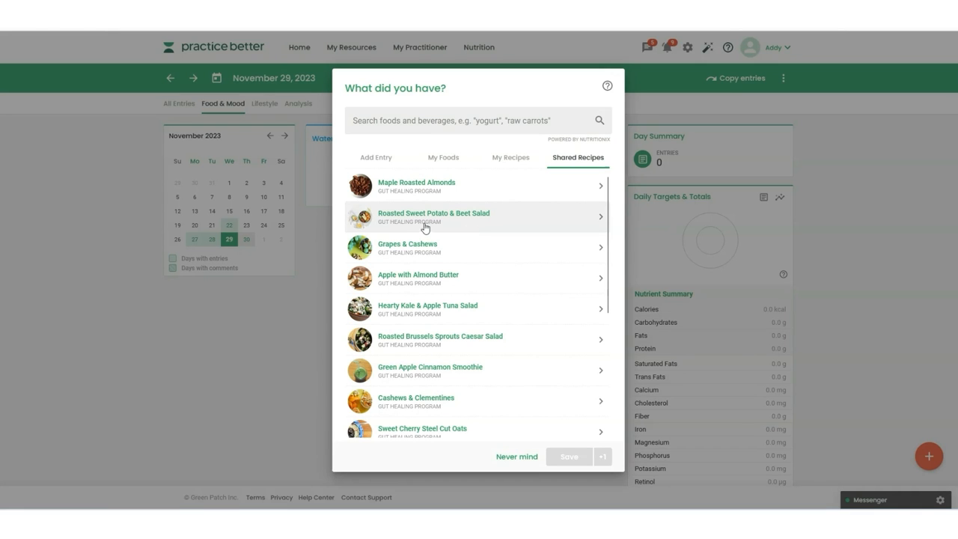
pyautogui.moveTo(395, 222)
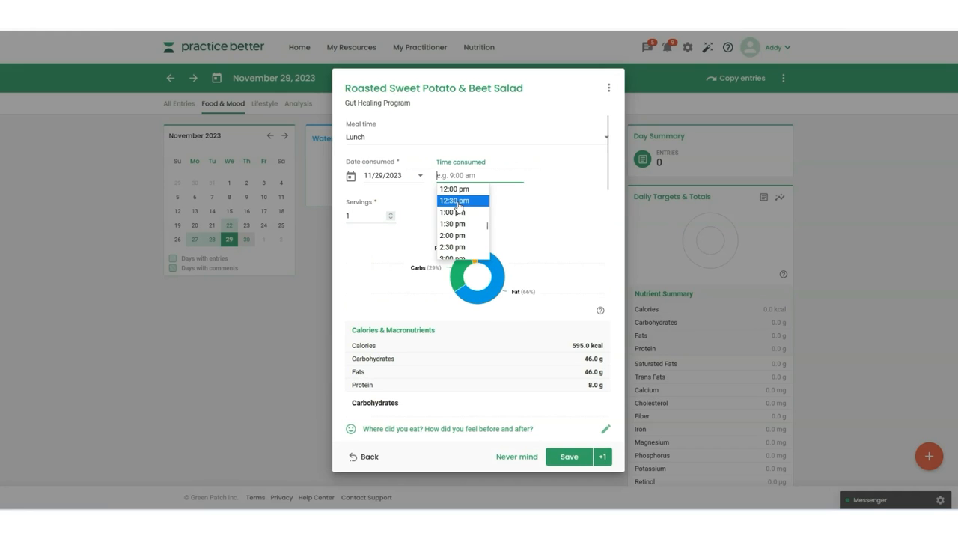
pyautogui.click(453, 212)
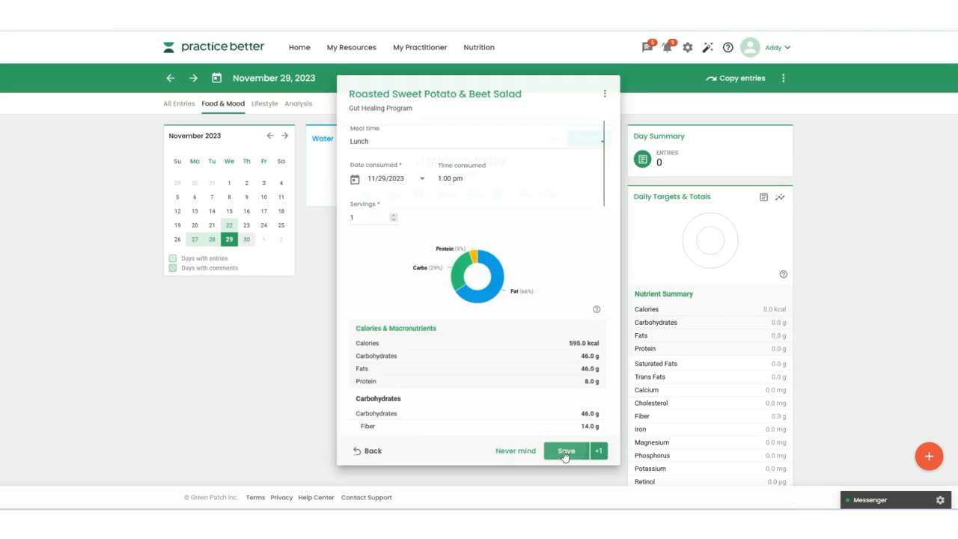
# - Save the salad entry, then check November 28 and return to November 29
pyautogui.click(566, 451)
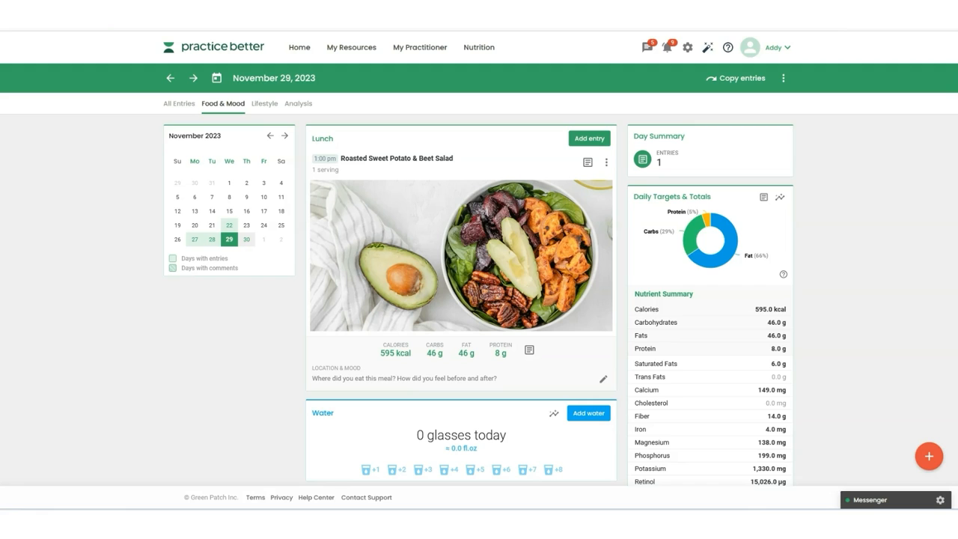
pyautogui.moveTo(434, 349)
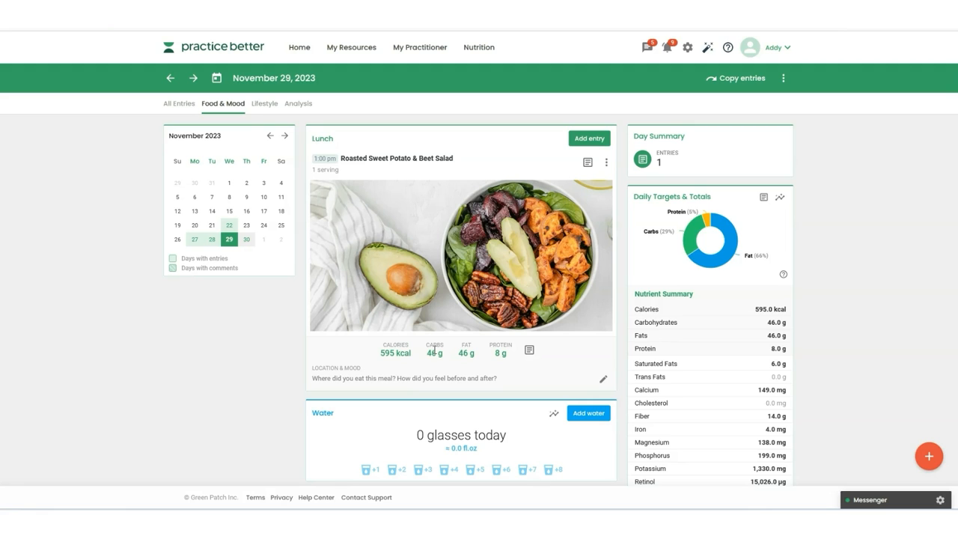
pyautogui.moveTo(693, 365)
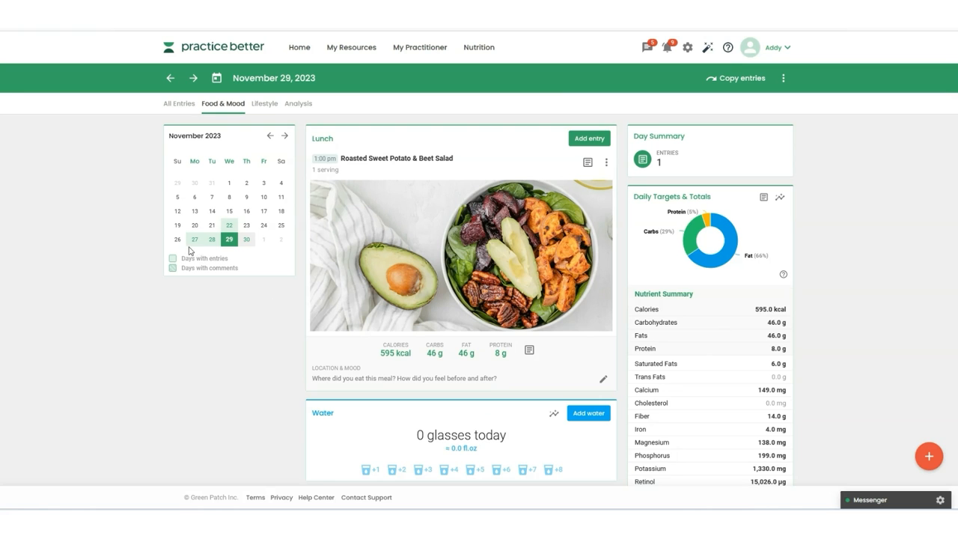
pyautogui.click(212, 239)
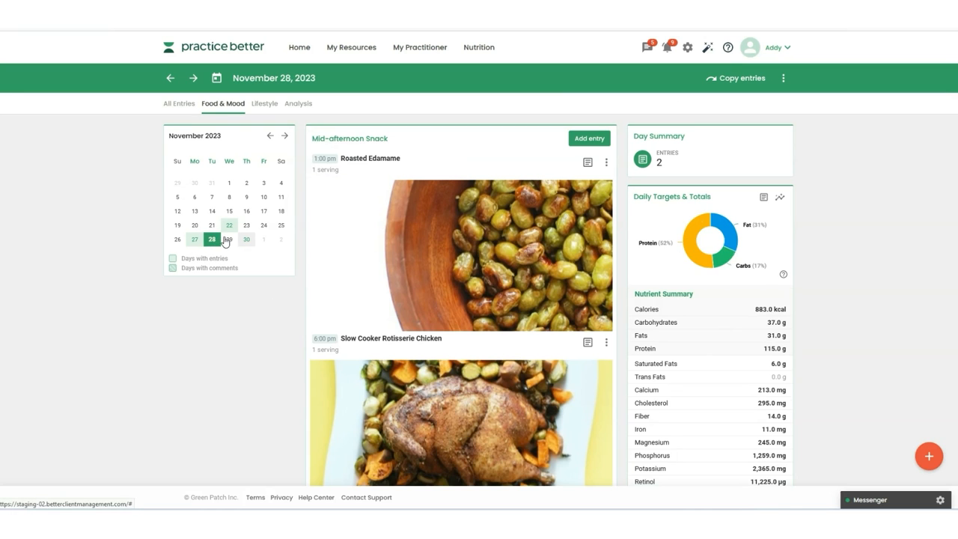
pyautogui.click(229, 239)
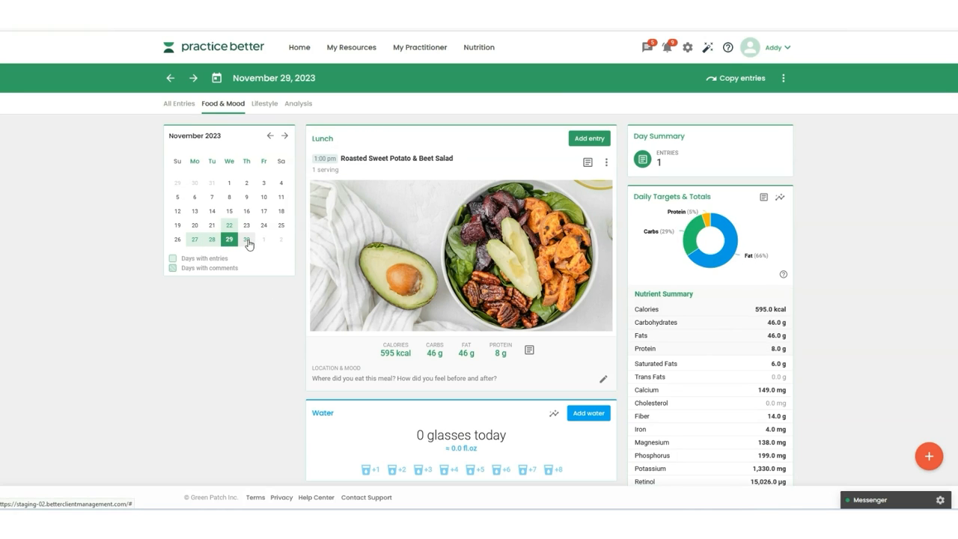
pyautogui.moveTo(247, 239)
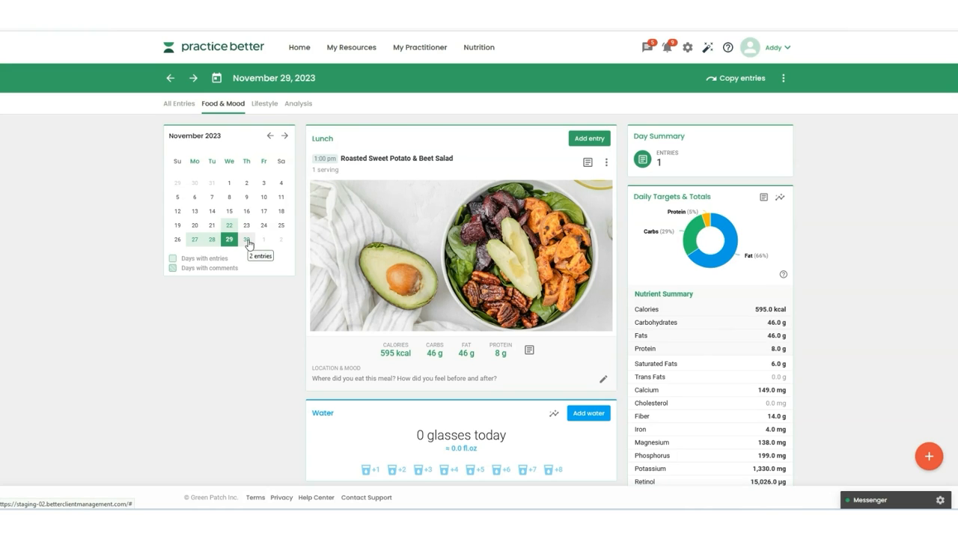
pyautogui.moveTo(251, 280)
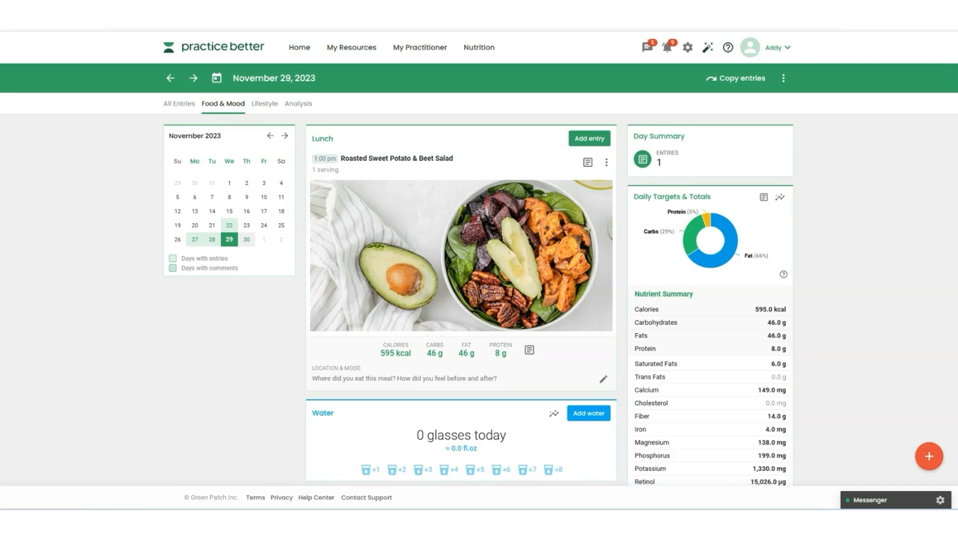
pyautogui.moveTo(277, 282)
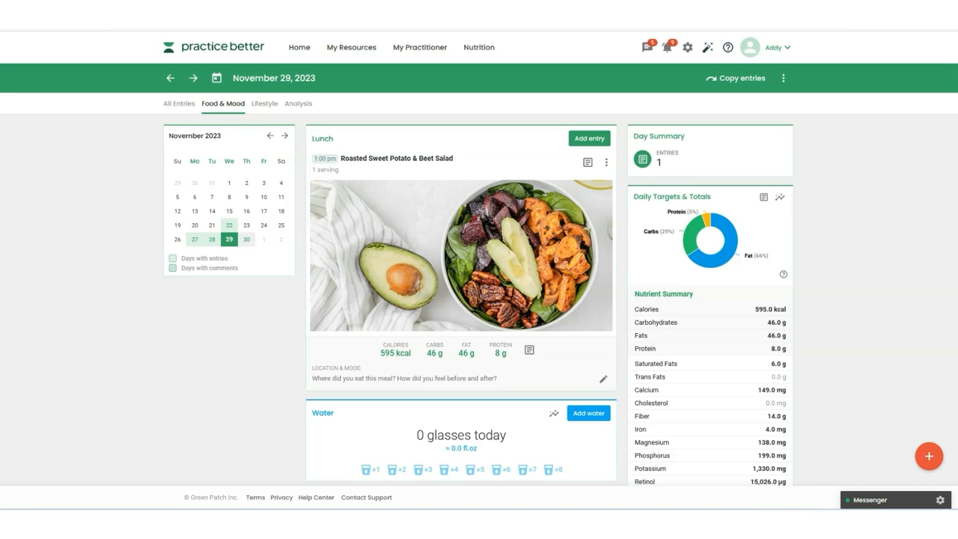
pyautogui.moveTo(278, 282)
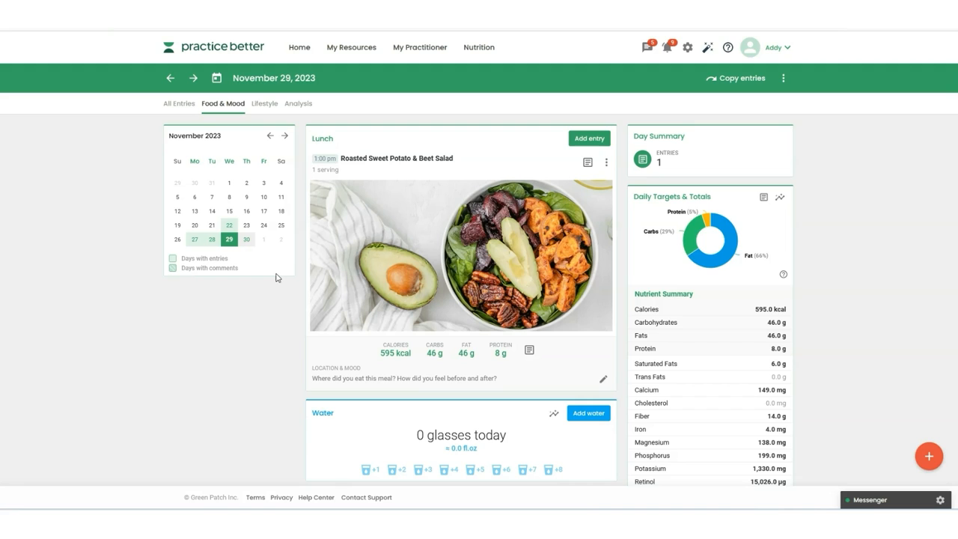
pyautogui.moveTo(284, 111)
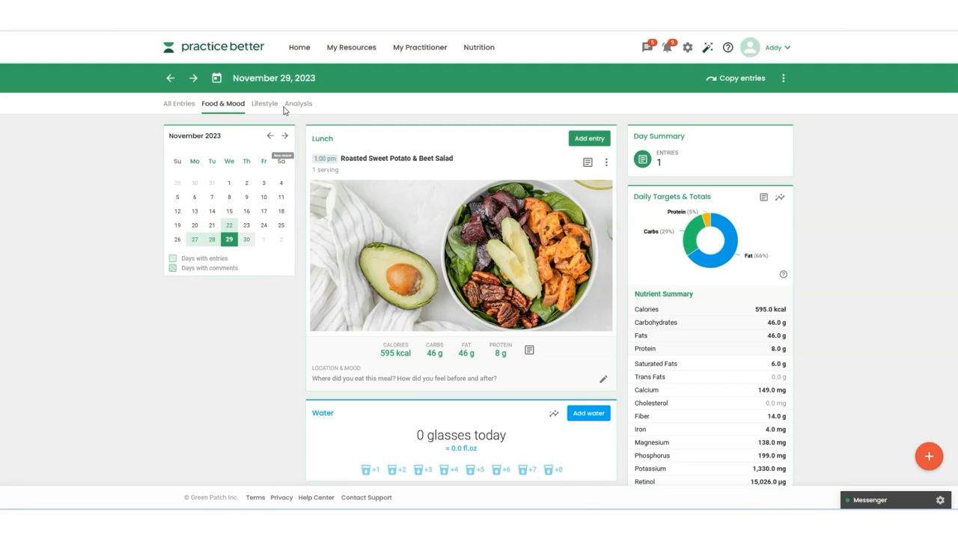